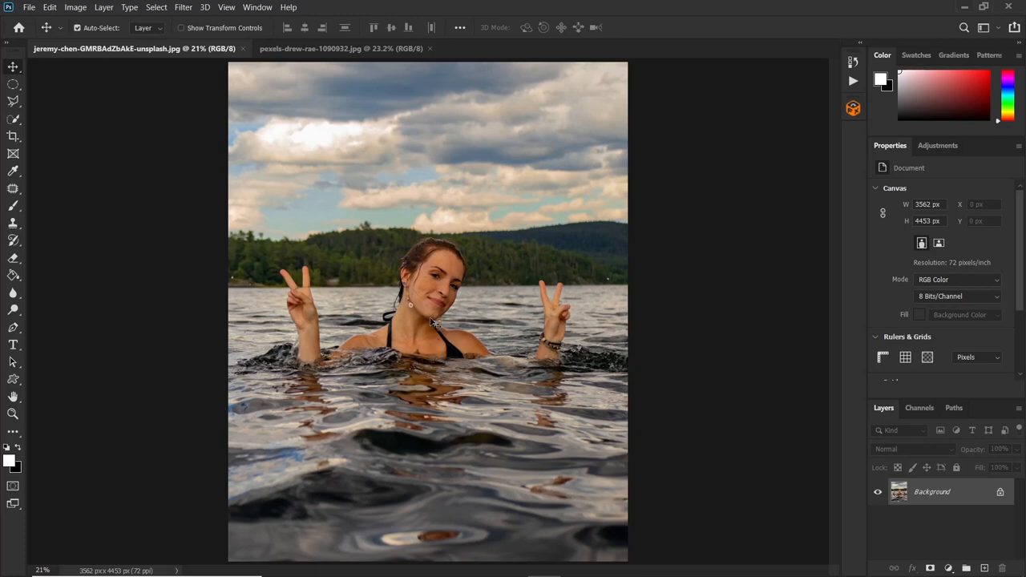
{"action": "mouse_move", "coordinate": [312, 48]}
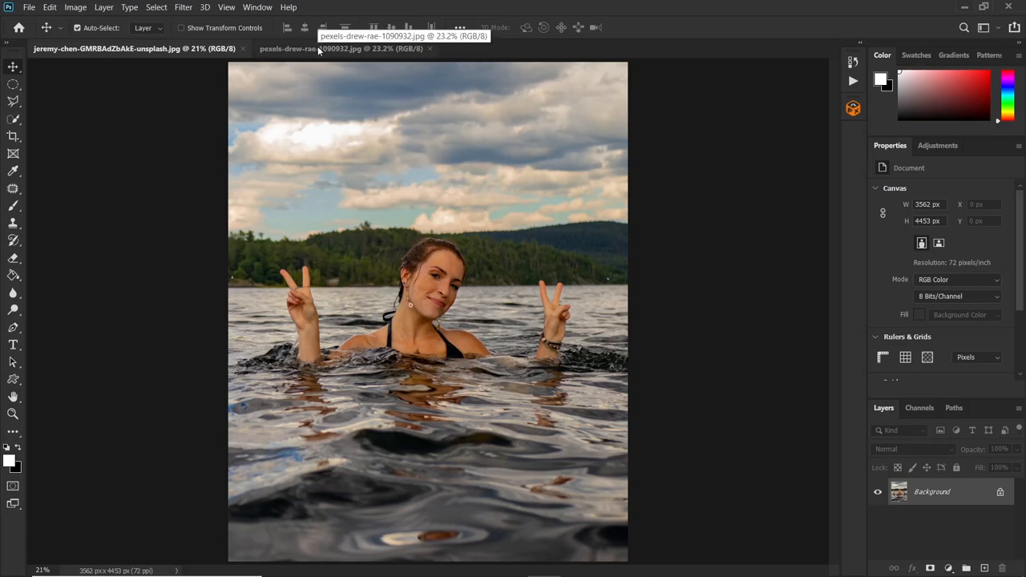
Place the model photo over the forest road and select her head, arms and water
{"action": "left_click", "coordinate": [321, 50]}
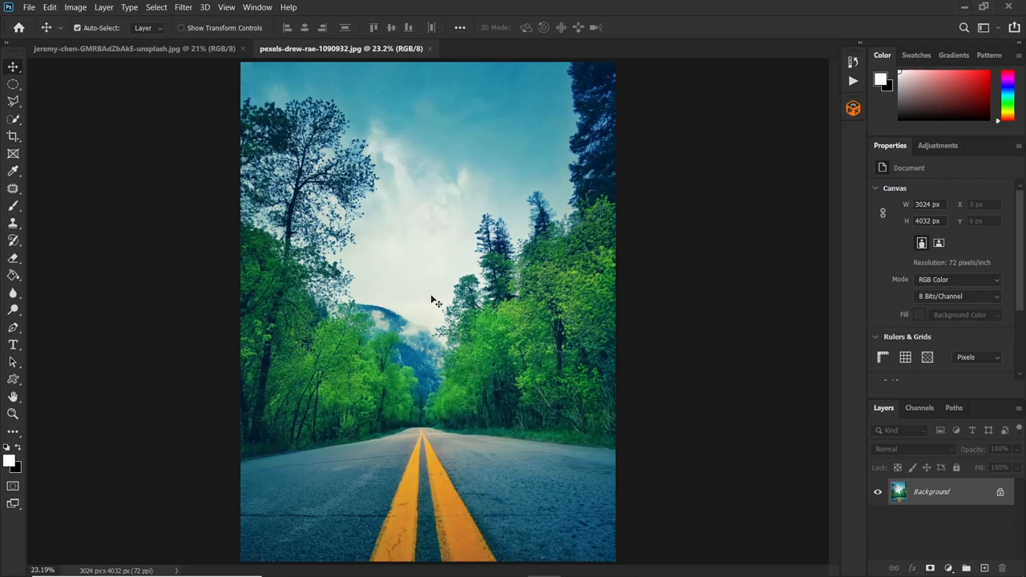
{"action": "mouse_move", "coordinate": [432, 305]}
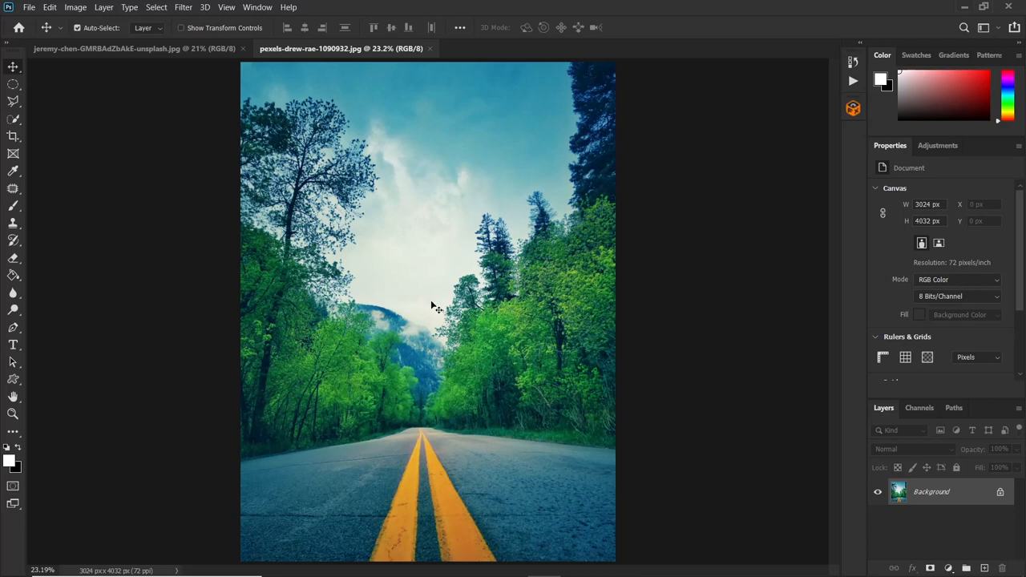
{"action": "mouse_move", "coordinate": [437, 316]}
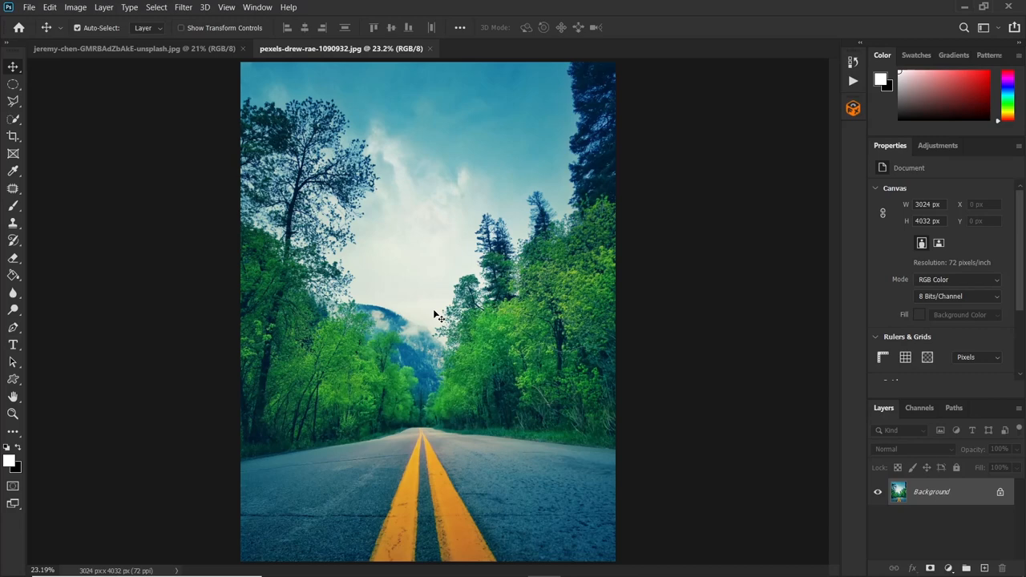
{"action": "mouse_move", "coordinate": [144, 57]}
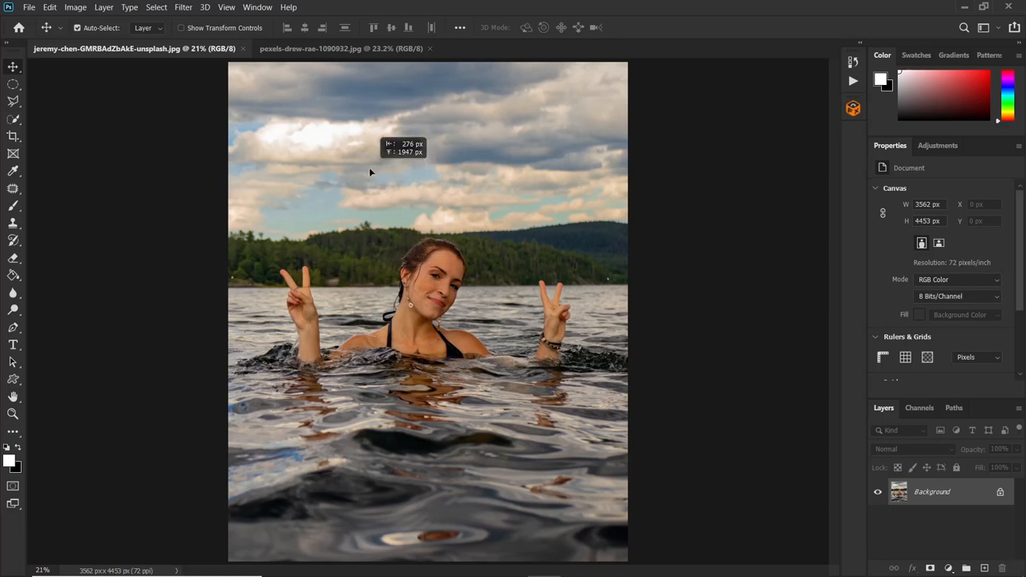
{"action": "left_click", "coordinate": [325, 48]}
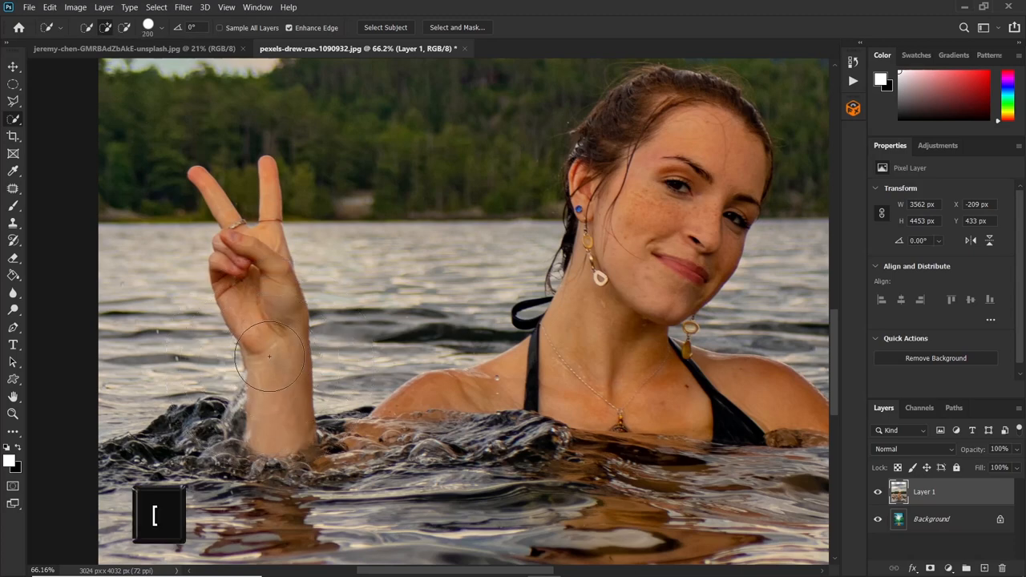
{"action": "mouse_move", "coordinate": [268, 174]}
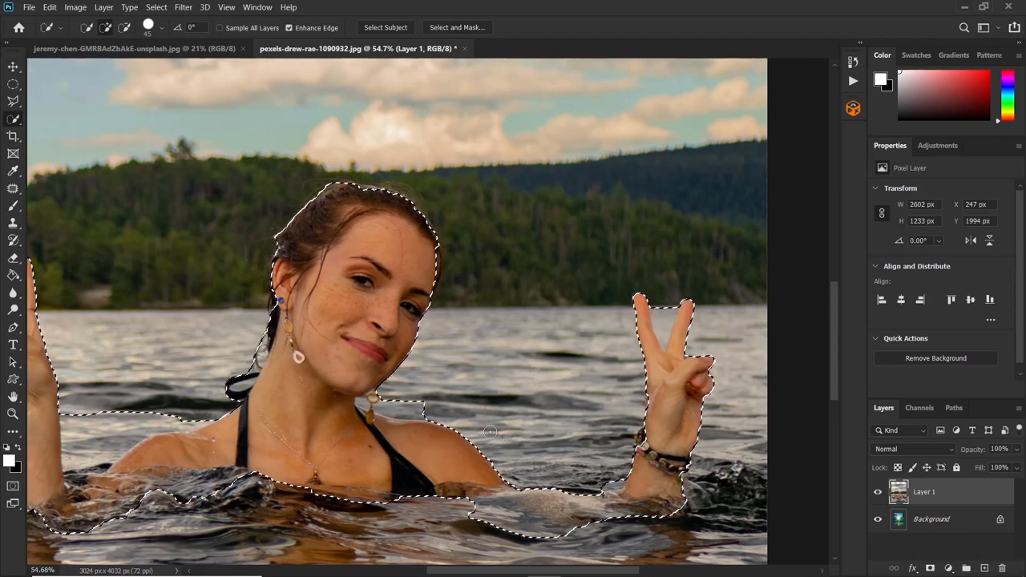
{"action": "key", "text": "alt"}
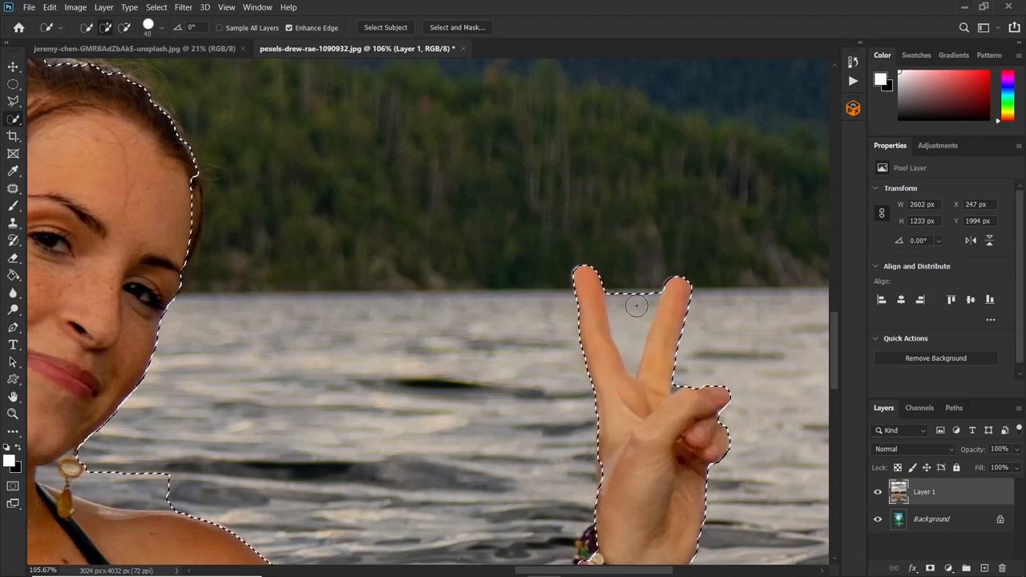
{"action": "key", "text": "alt"}
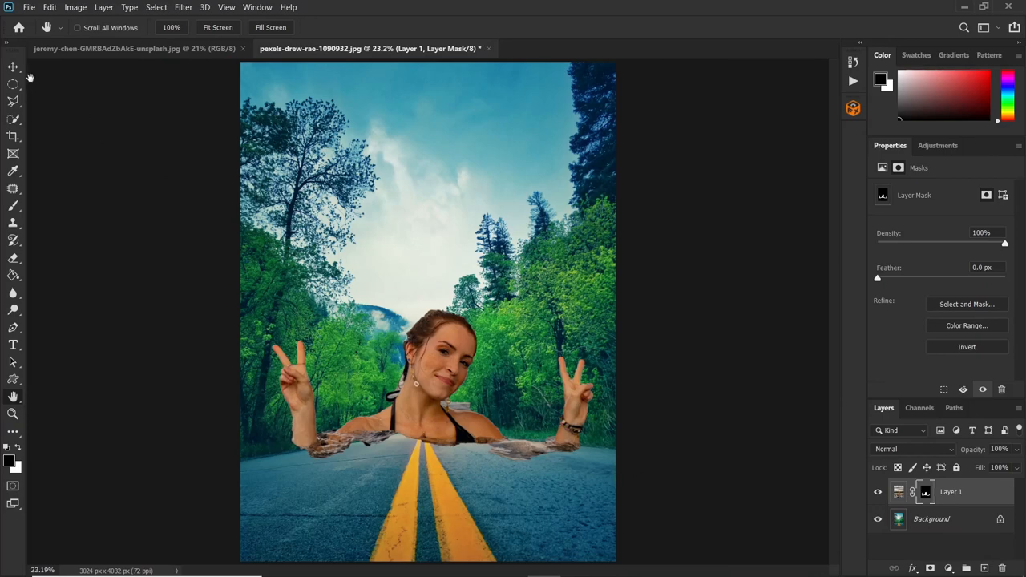
Move the masked model lower on the road and scale her to about 92%
{"action": "left_click", "coordinate": [10, 66]}
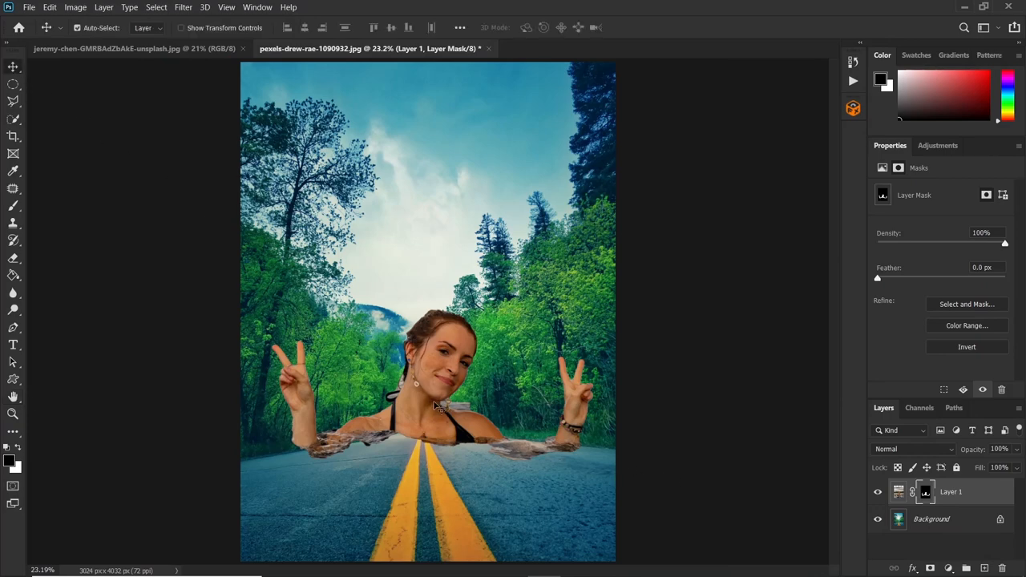
{"action": "left_click_drag", "start_coordinate": [436, 404], "coordinate": [441, 443]}
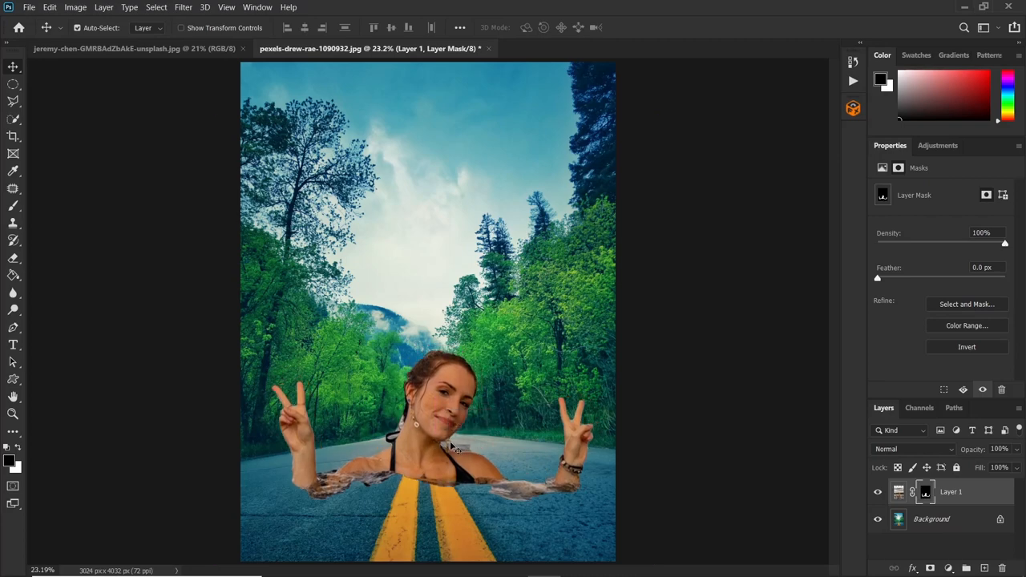
{"action": "key", "text": "ctrl+t"}
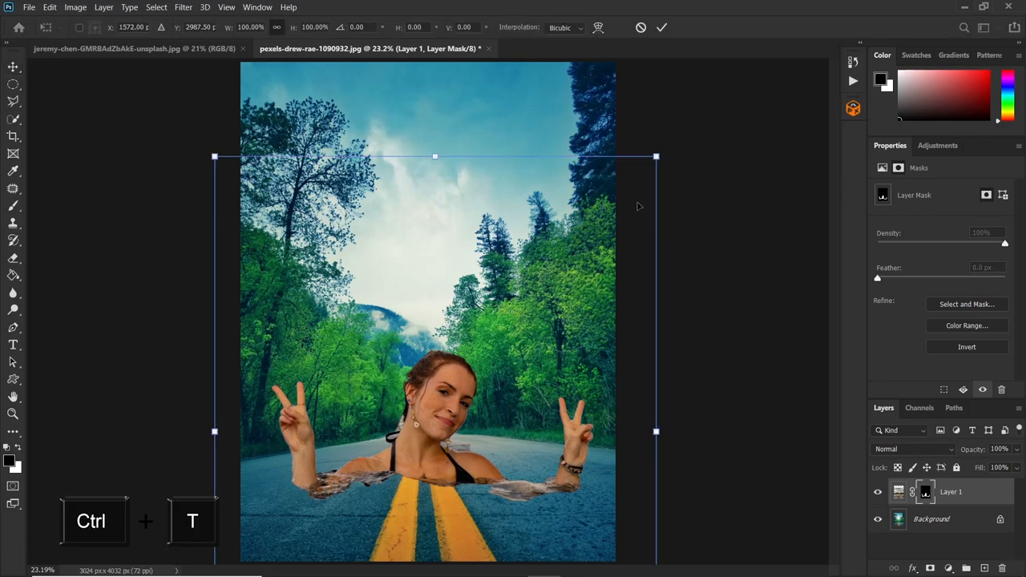
{"action": "left_click_drag", "start_coordinate": [657, 157], "coordinate": [653, 164]}
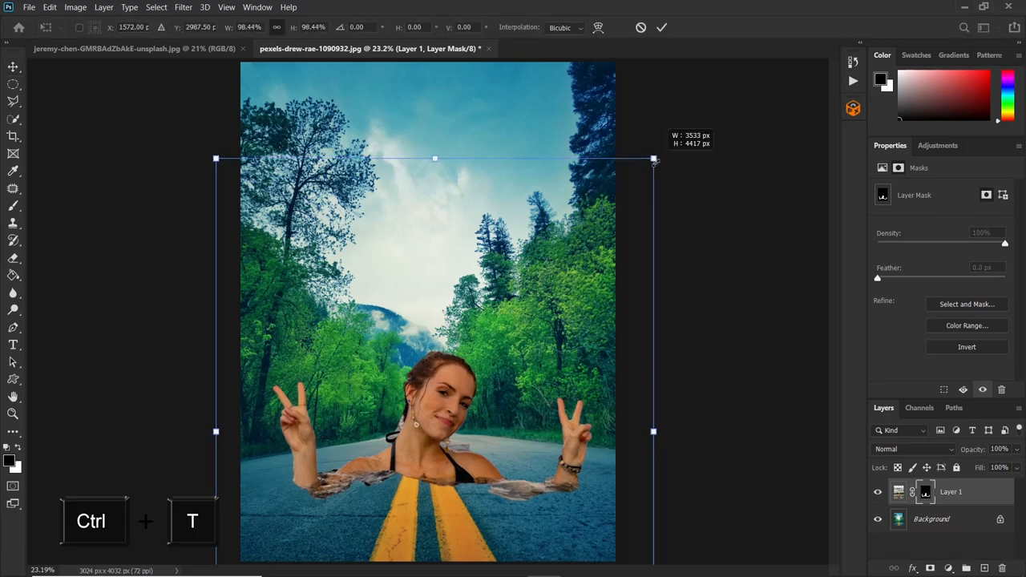
{"action": "left_click_drag", "start_coordinate": [653, 158], "coordinate": [628, 190]}
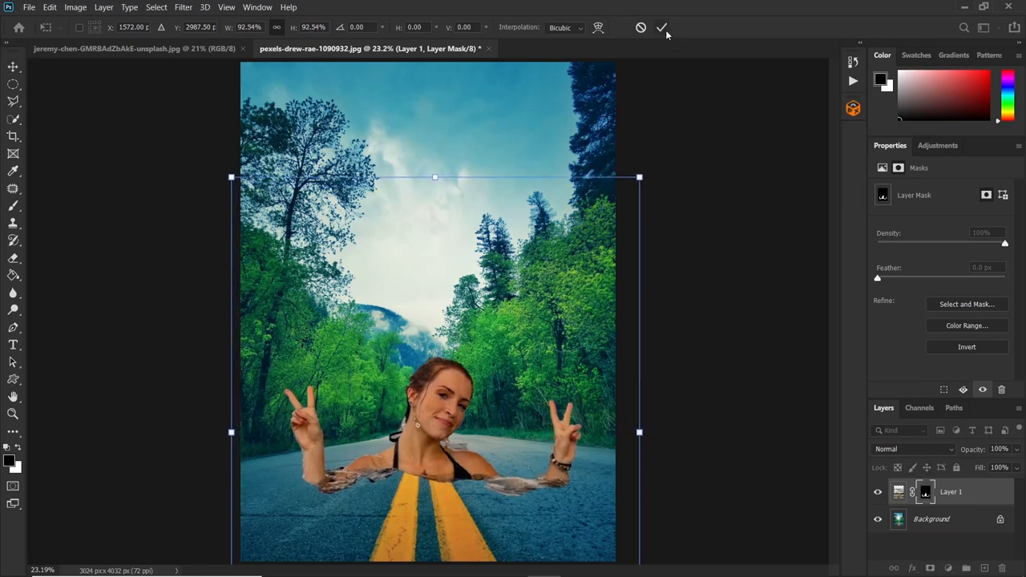
{"action": "left_click", "coordinate": [666, 27]}
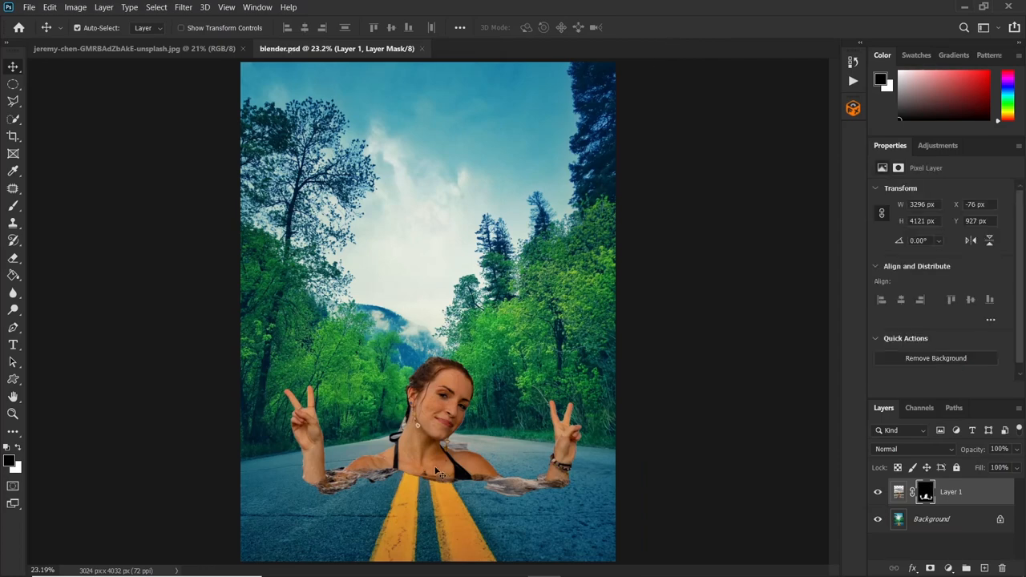
{"action": "mouse_move", "coordinate": [442, 472]}
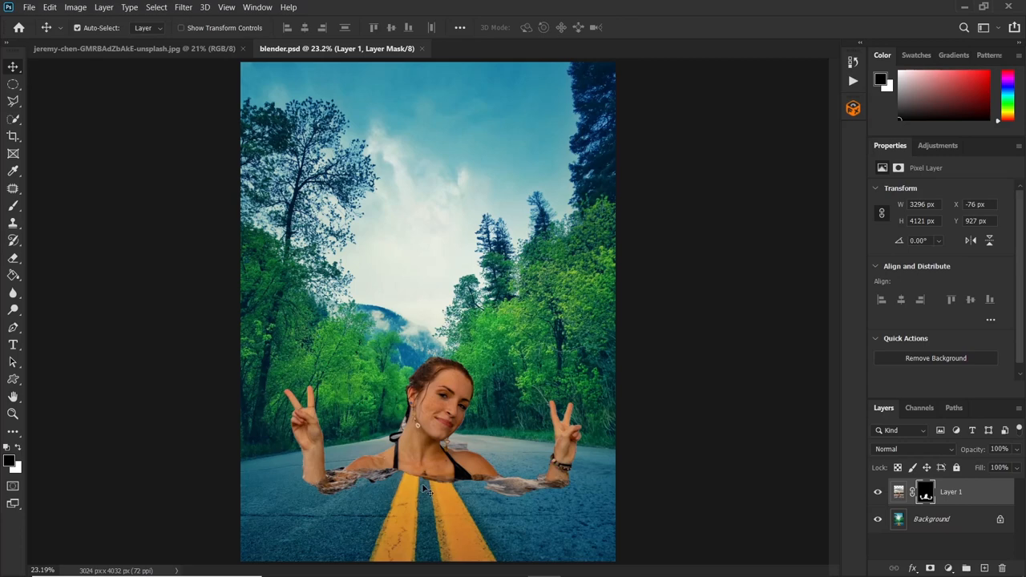
{"action": "mouse_move", "coordinate": [14, 216]}
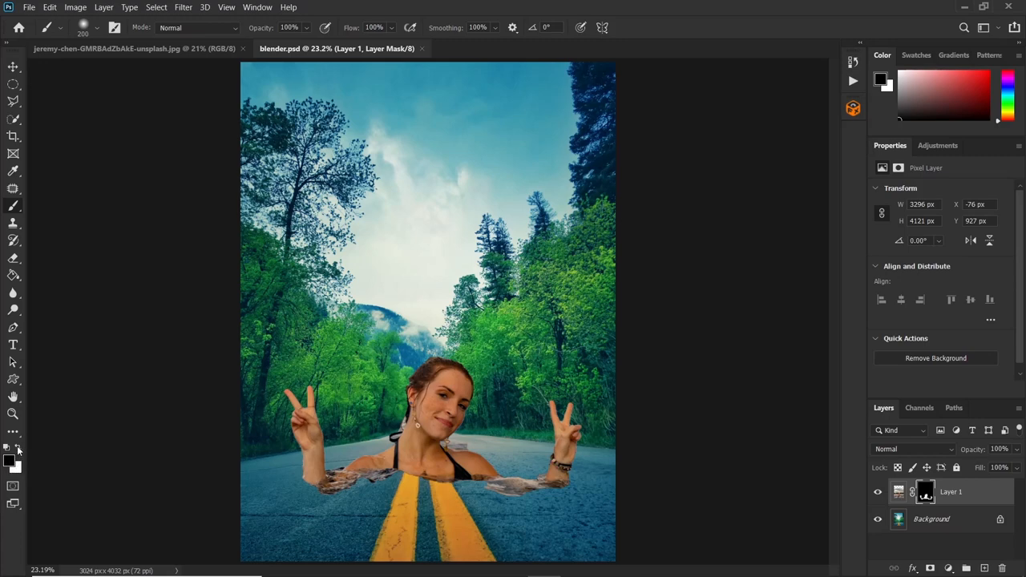
{"action": "mouse_move", "coordinate": [20, 450]}
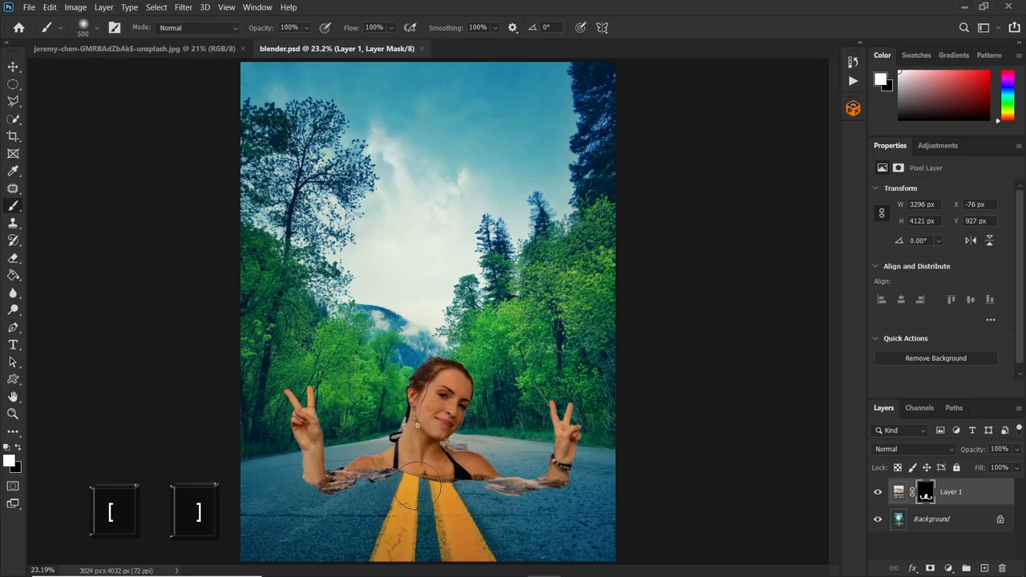
{"action": "mouse_move", "coordinate": [403, 489]}
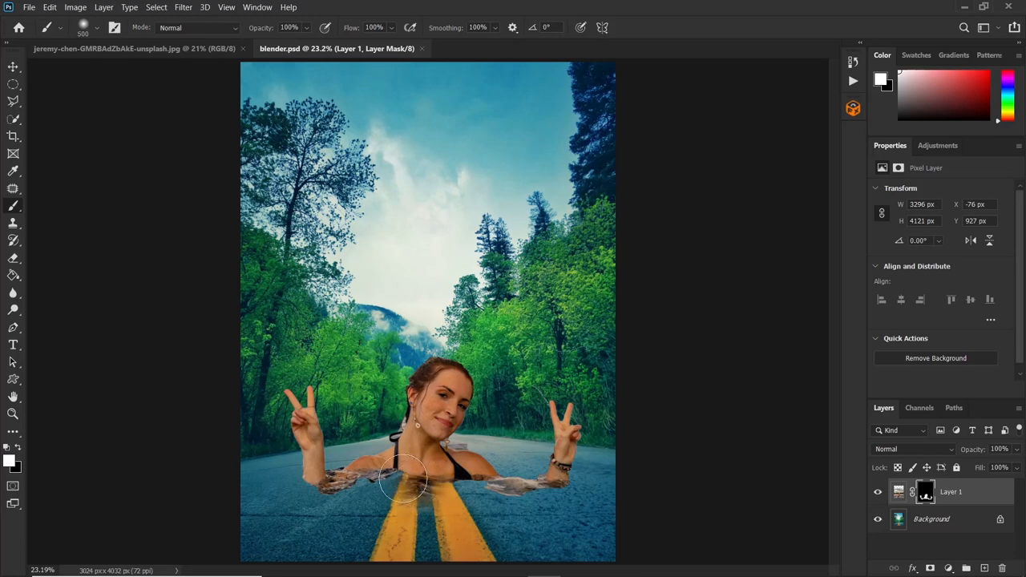
Paint the mask to reveal water around her chest, arms and waist across the road lines
{"action": "left_click_drag", "start_coordinate": [405, 481], "coordinate": [345, 481]}
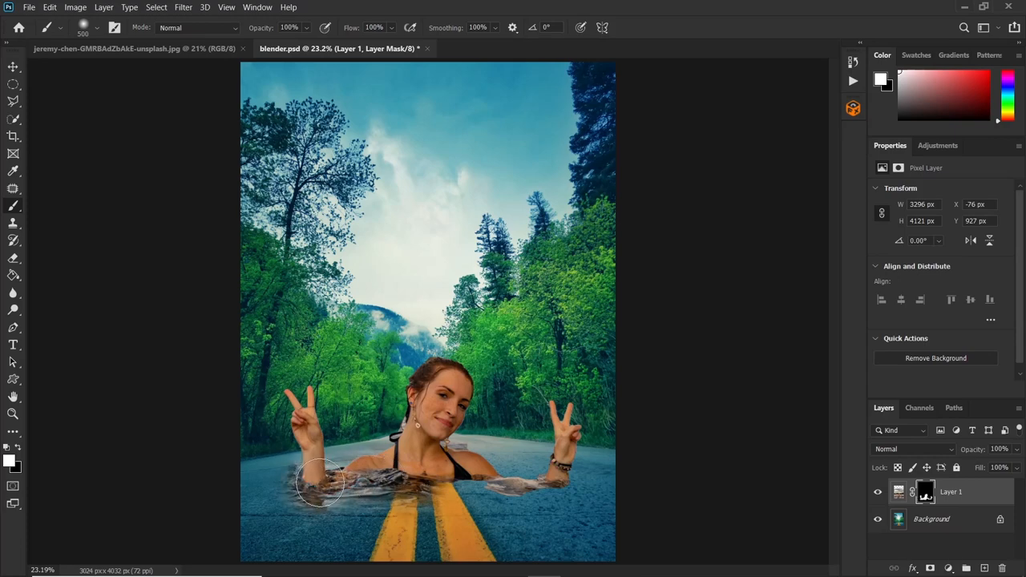
{"action": "left_click_drag", "start_coordinate": [321, 481], "coordinate": [385, 465]}
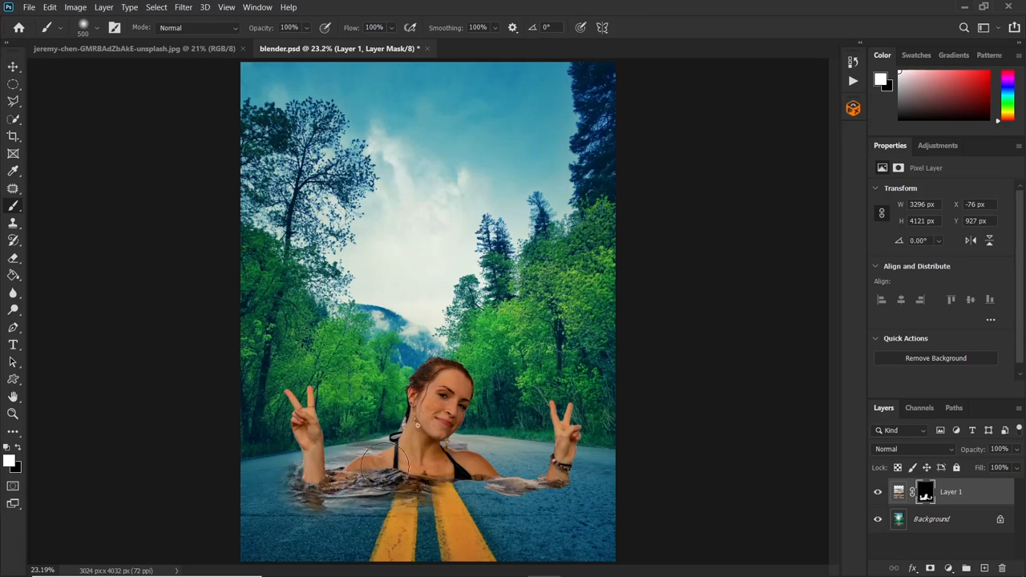
{"action": "left_click_drag", "start_coordinate": [385, 469], "coordinate": [481, 473]}
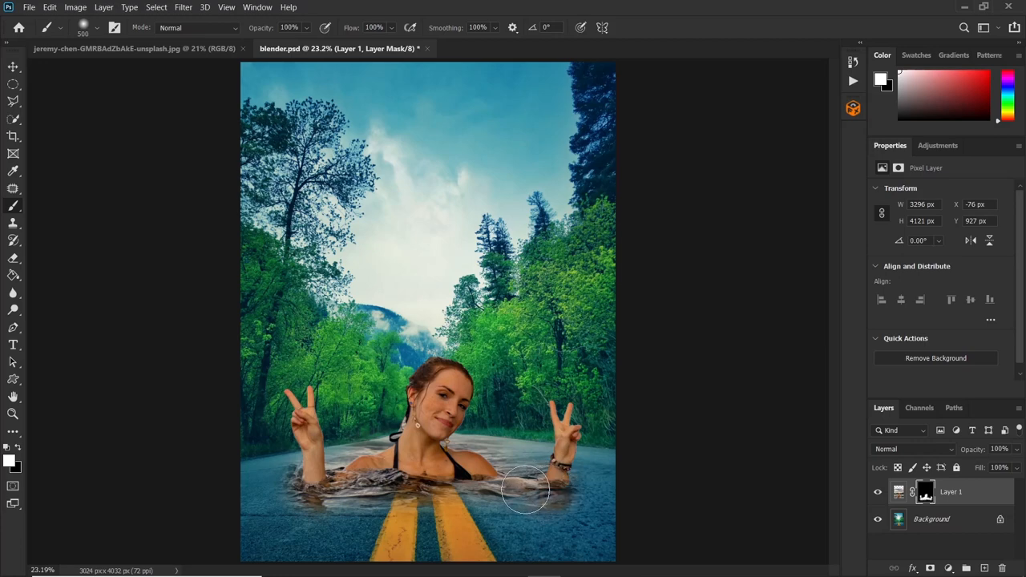
{"action": "left_click_drag", "start_coordinate": [525, 488], "coordinate": [393, 493]}
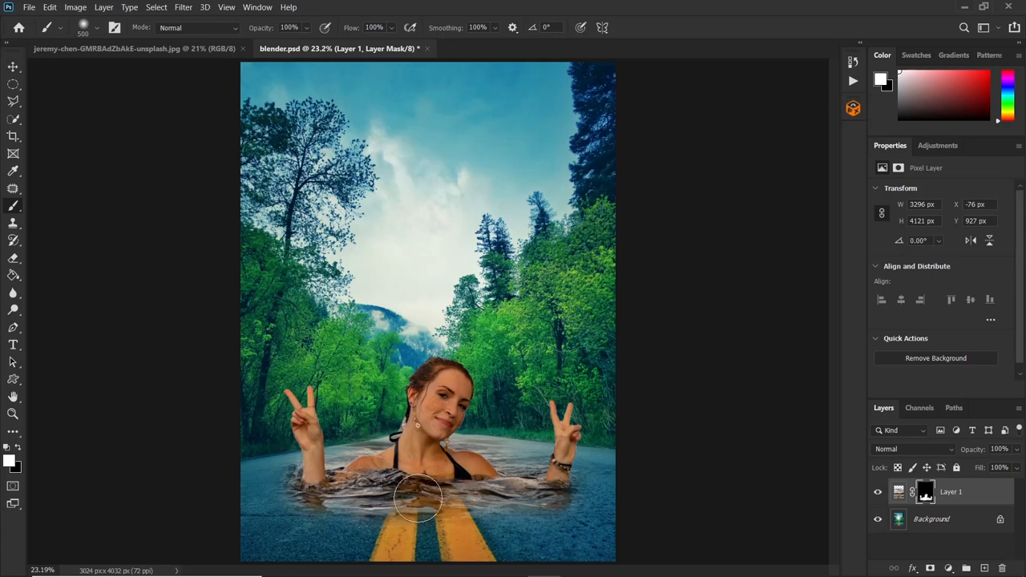
{"action": "left_click_drag", "start_coordinate": [416, 497], "coordinate": [509, 501]}
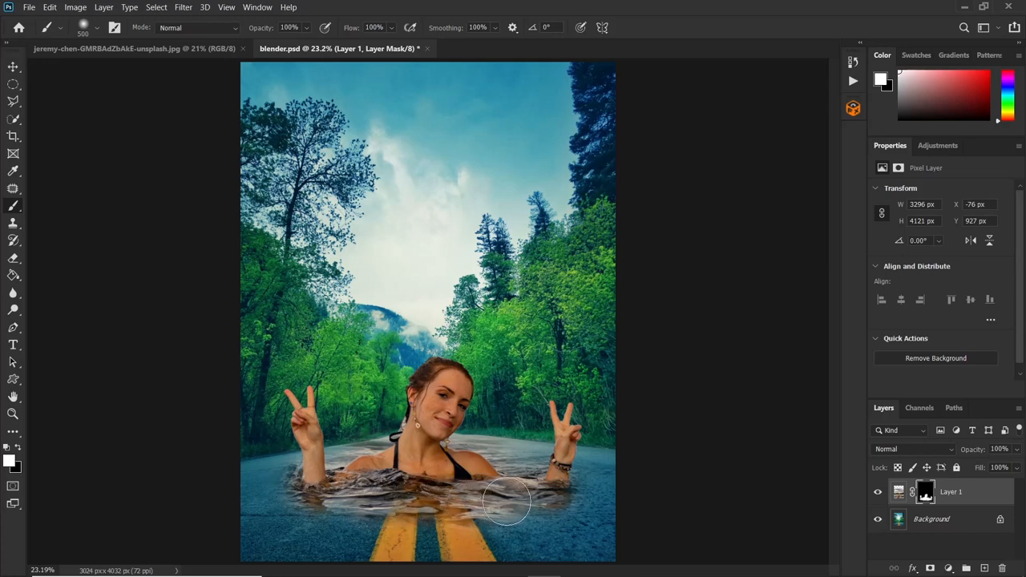
{"action": "left_click_drag", "start_coordinate": [509, 501], "coordinate": [369, 501]}
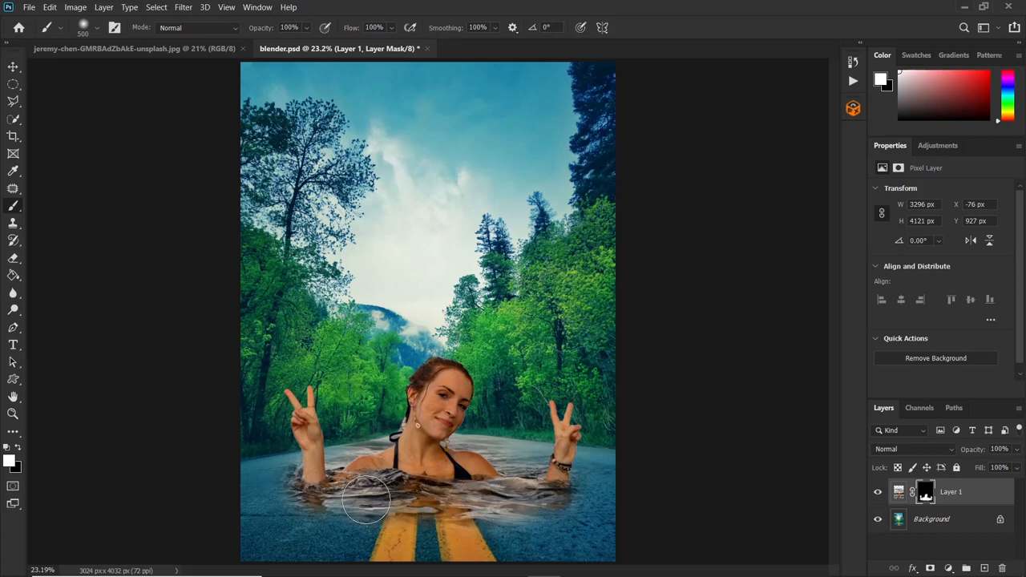
{"action": "left_click_drag", "start_coordinate": [369, 500], "coordinate": [441, 509]}
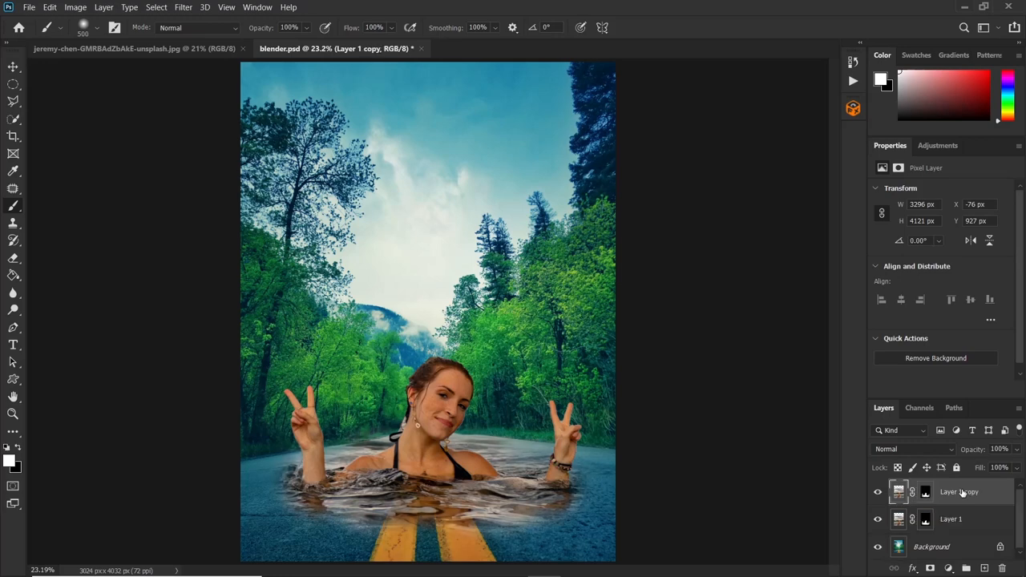
Set Layer 1 to Hard Light and paint its mask to soften harsh water edges
{"action": "left_click", "coordinate": [950, 519]}
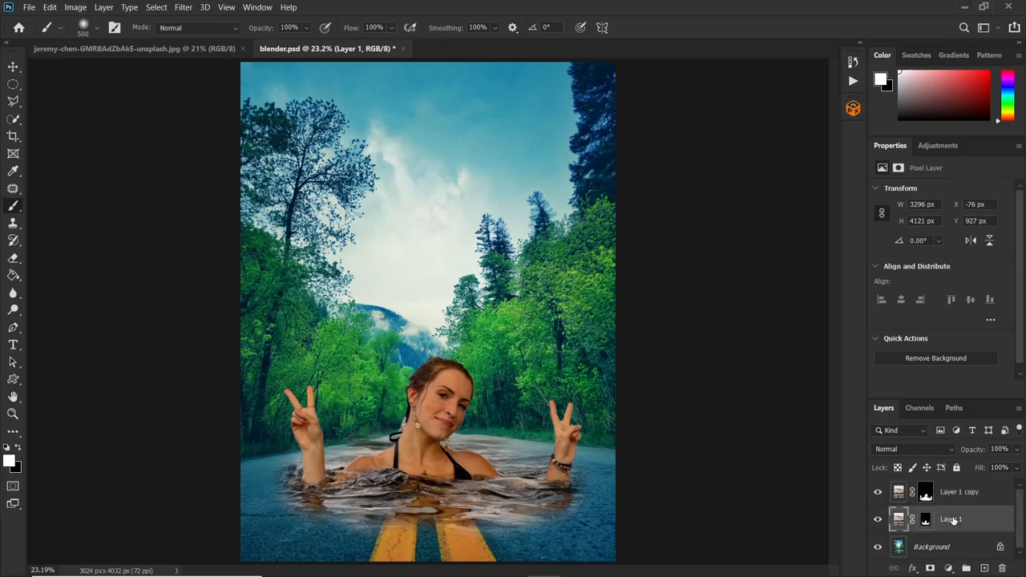
{"action": "left_click", "coordinate": [916, 449]}
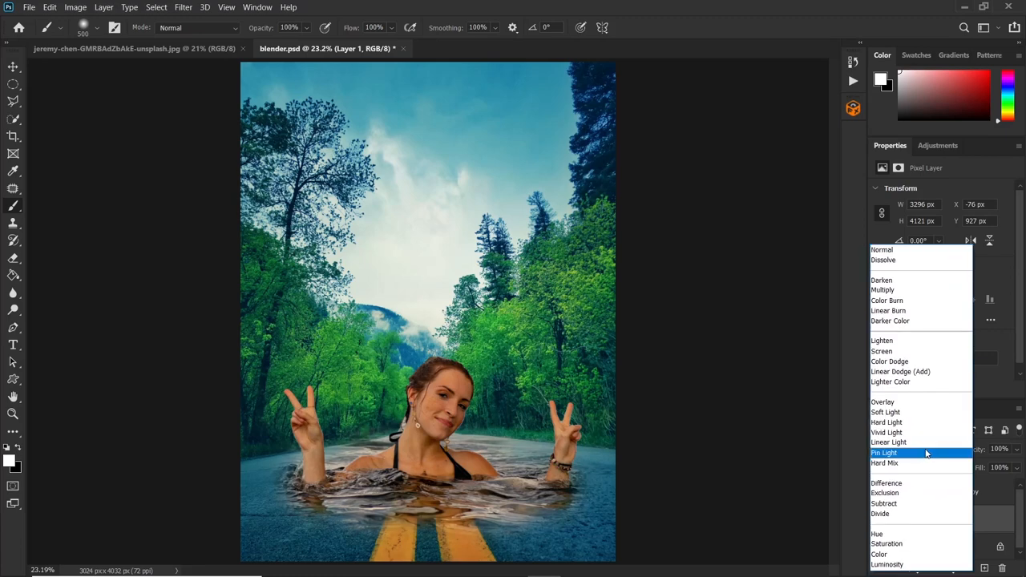
{"action": "mouse_move", "coordinate": [886, 422]}
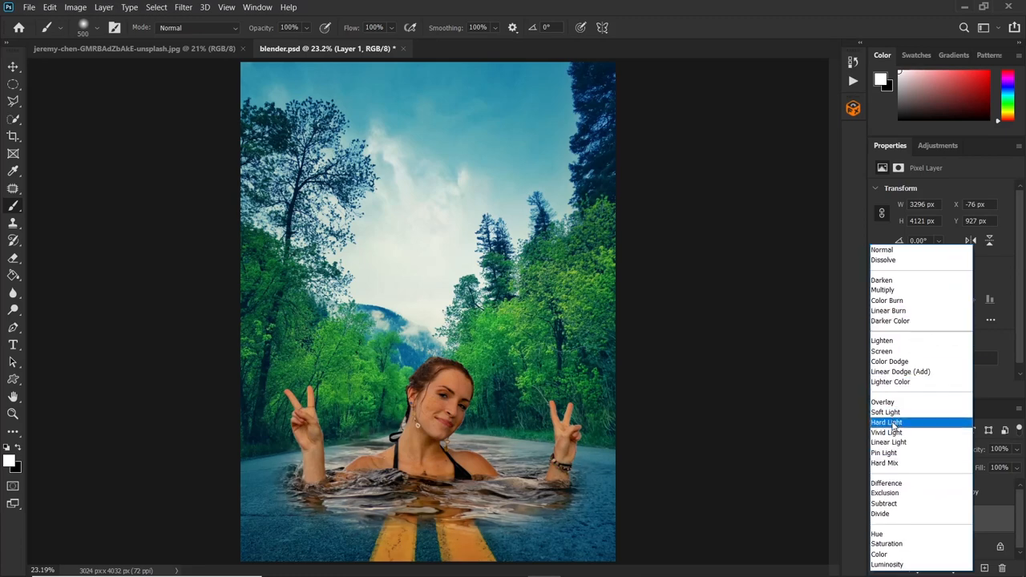
{"action": "left_click", "coordinate": [887, 422]}
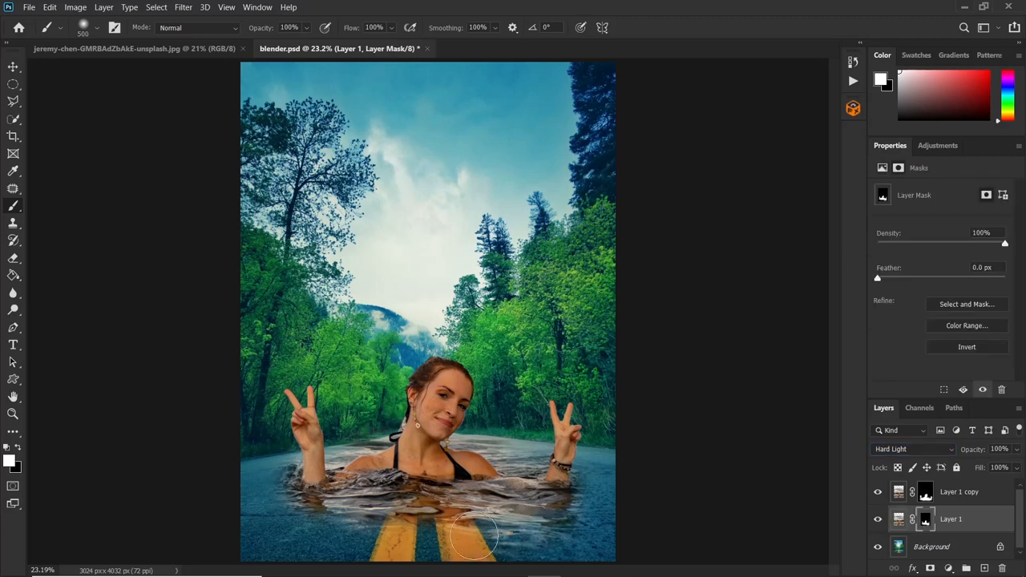
{"action": "left_click_drag", "start_coordinate": [473, 537], "coordinate": [309, 517]}
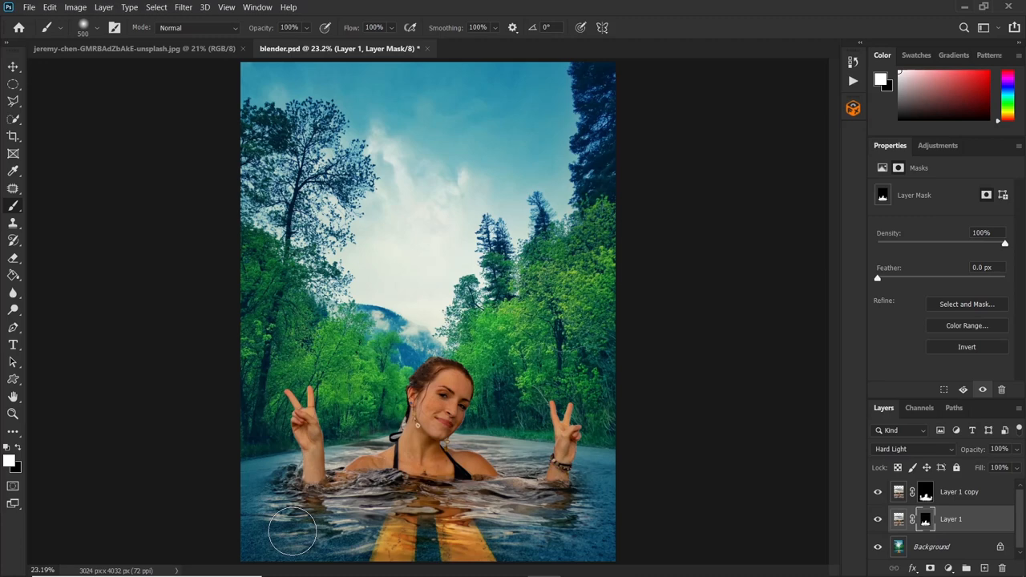
{"action": "mouse_move", "coordinate": [936, 519]}
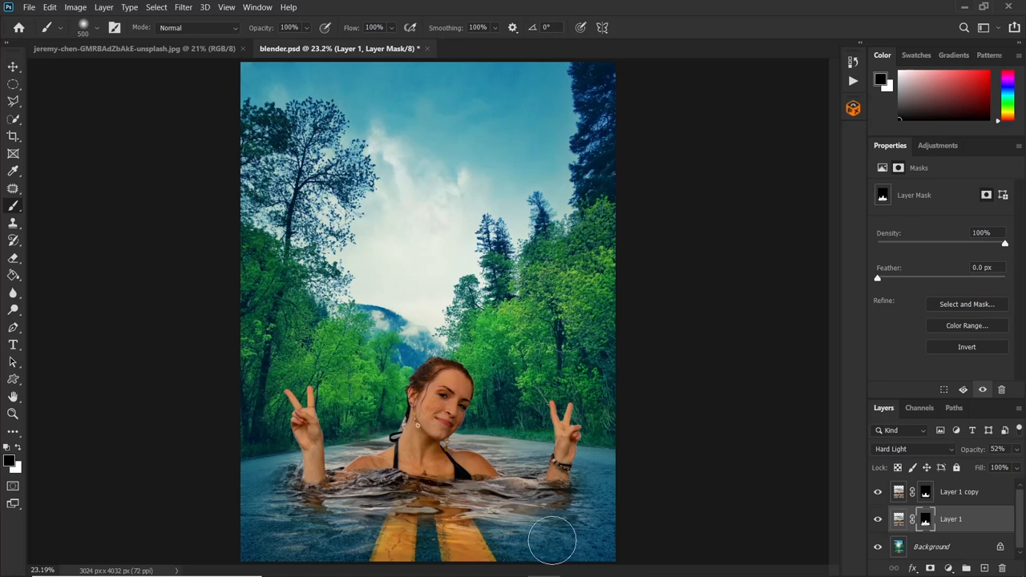
{"action": "mouse_move", "coordinate": [571, 545]}
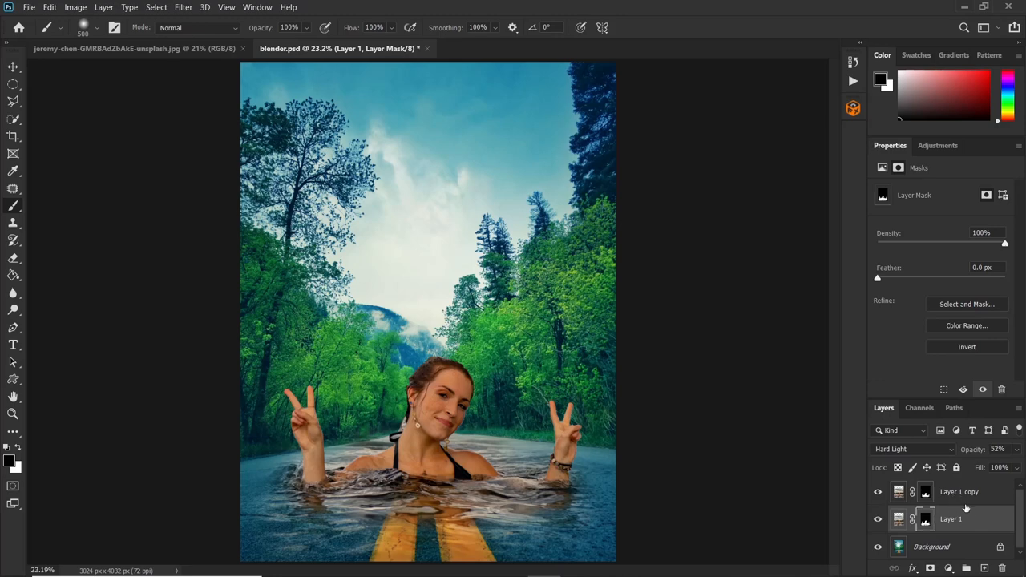
Group Layer 1 and Layer 1 copy into Group 1
{"action": "left_click", "coordinate": [958, 492]}
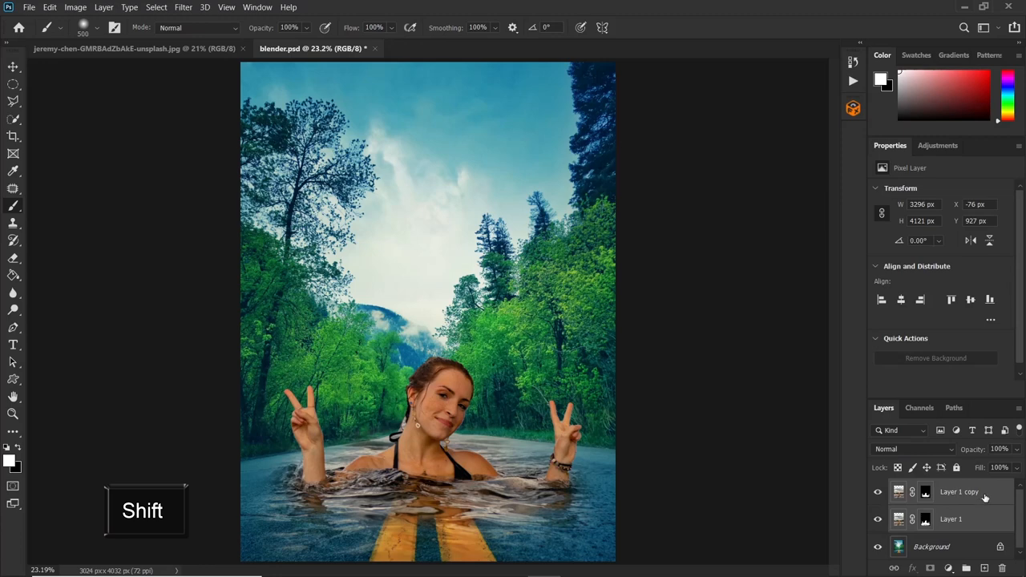
{"action": "right_click", "coordinate": [959, 492]}
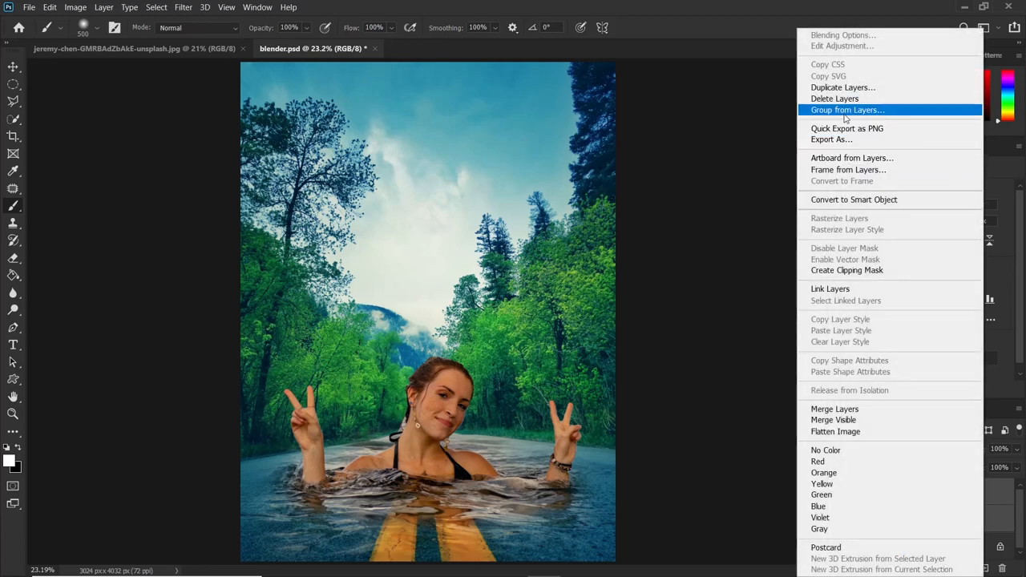
{"action": "left_click", "coordinate": [847, 110]}
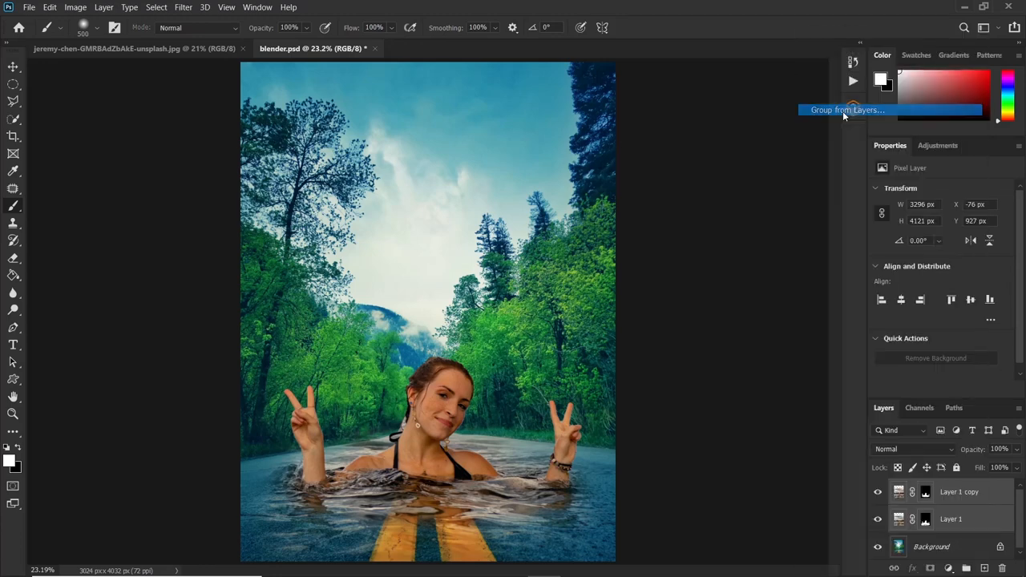
{"action": "left_click", "coordinate": [845, 109]}
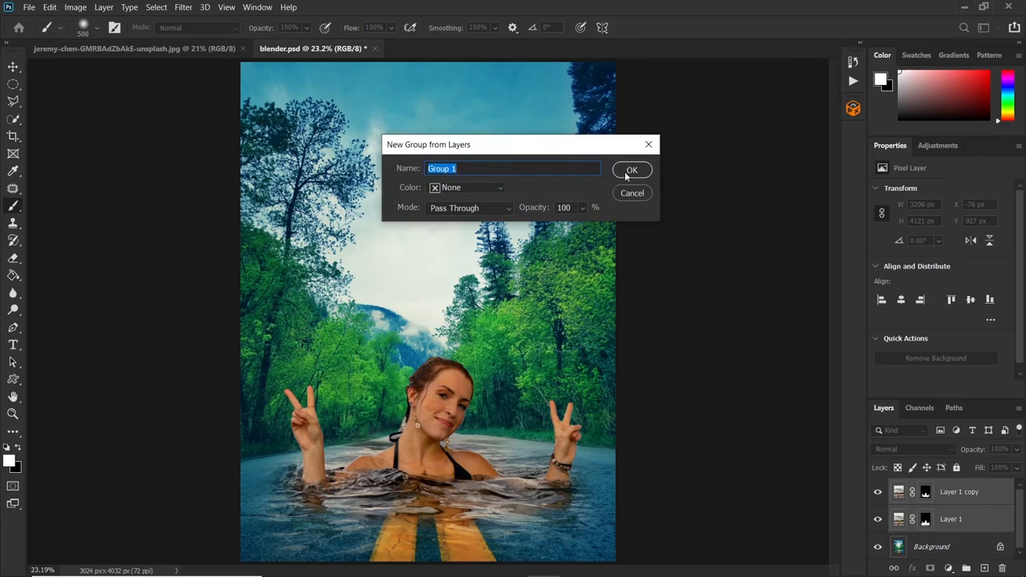
{"action": "left_click", "coordinate": [631, 170]}
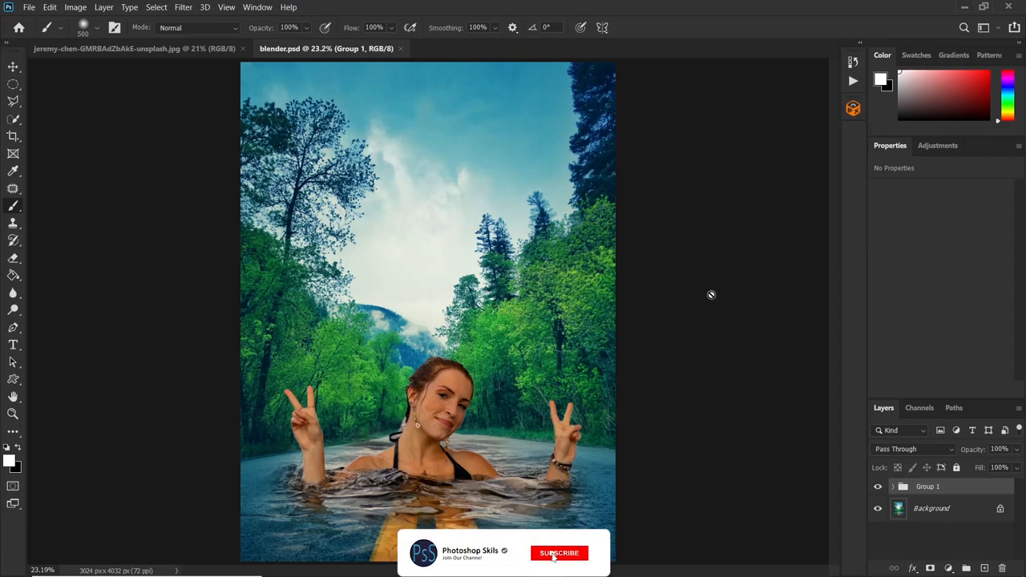
Add a Selective Color adjustment with Neutrals Cyan +28, Magenta −3, Yellow −14
{"action": "left_click", "coordinate": [558, 553]}
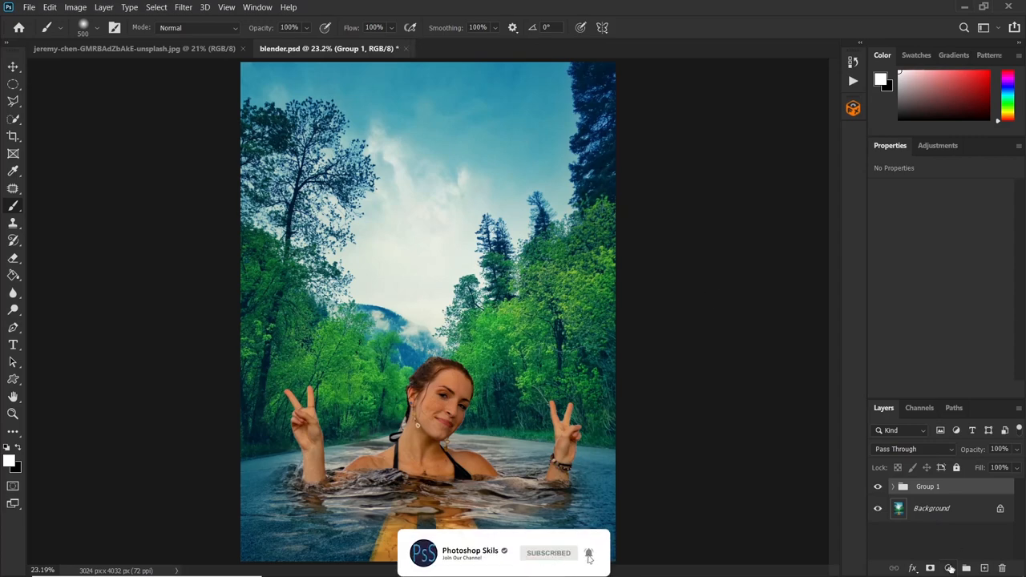
{"action": "left_click", "coordinate": [950, 567]}
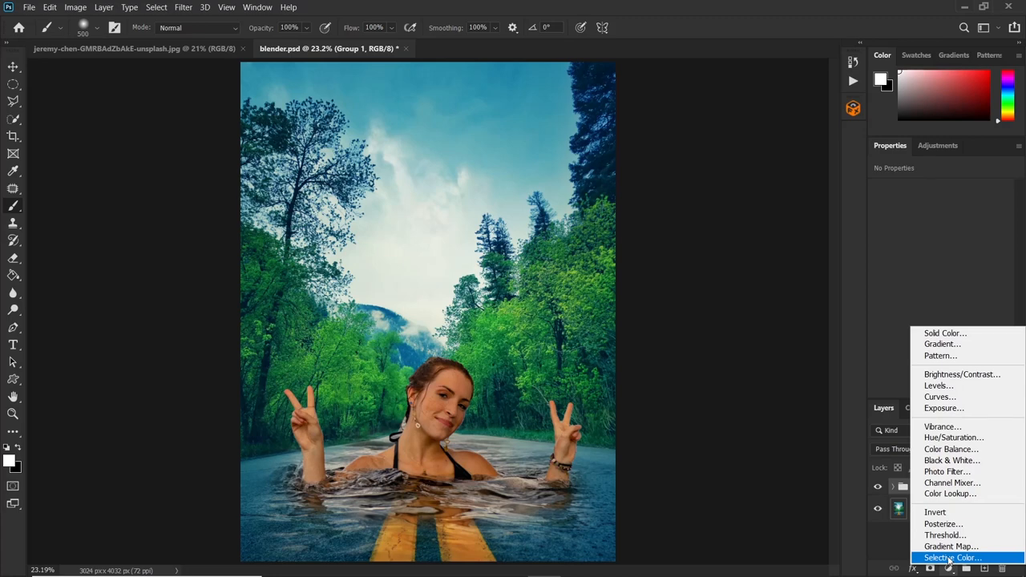
{"action": "left_click", "coordinate": [959, 555]}
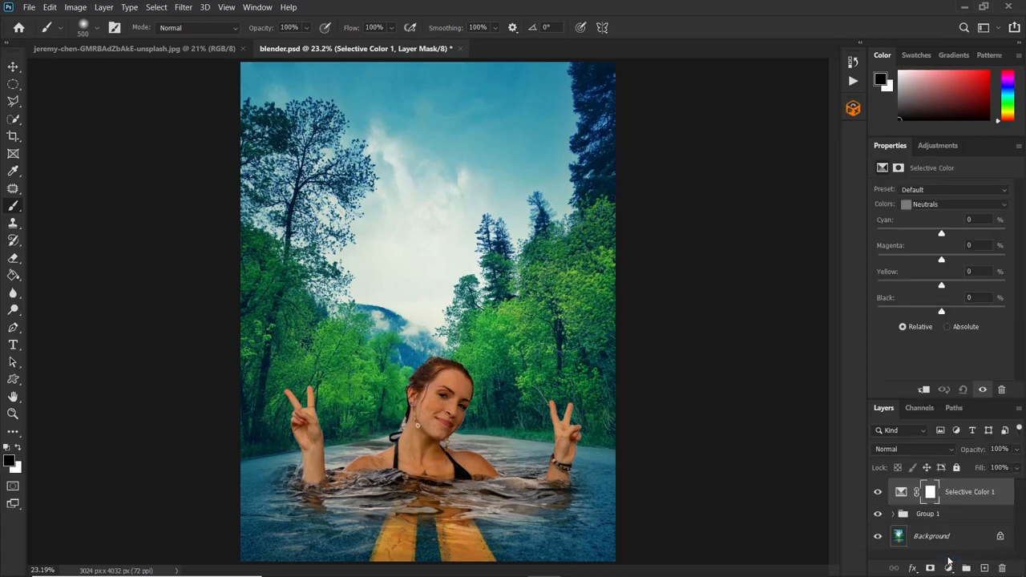
{"action": "left_click", "coordinate": [962, 204]}
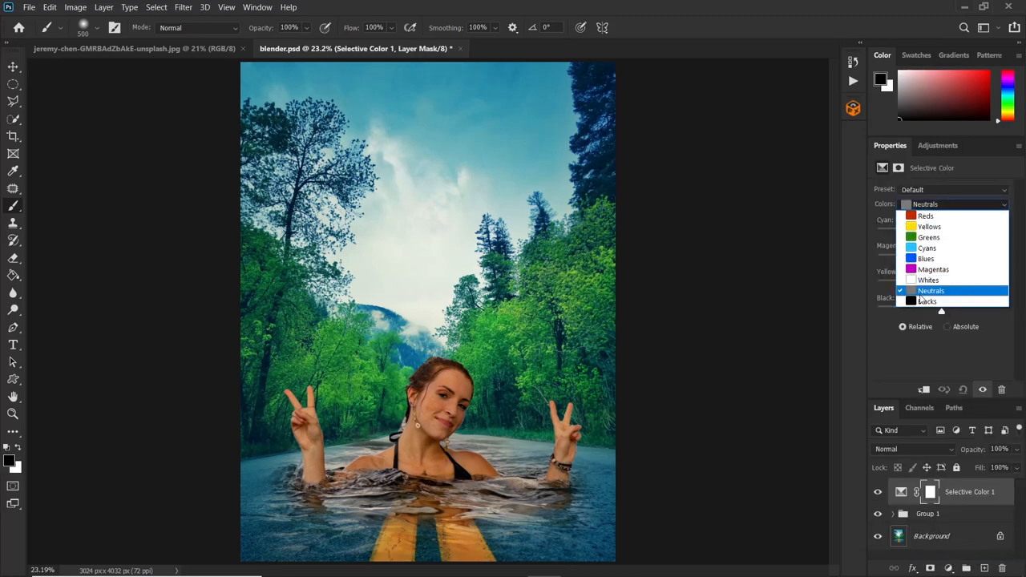
{"action": "left_click", "coordinate": [930, 290]}
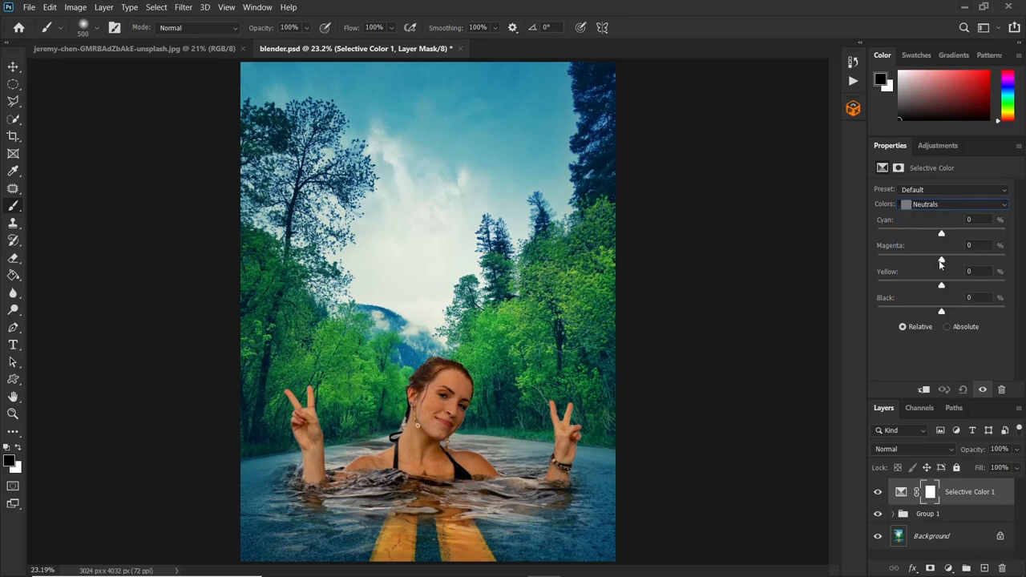
{"action": "left_click", "coordinate": [968, 219]}
{"action": "type", "text": "+28"}
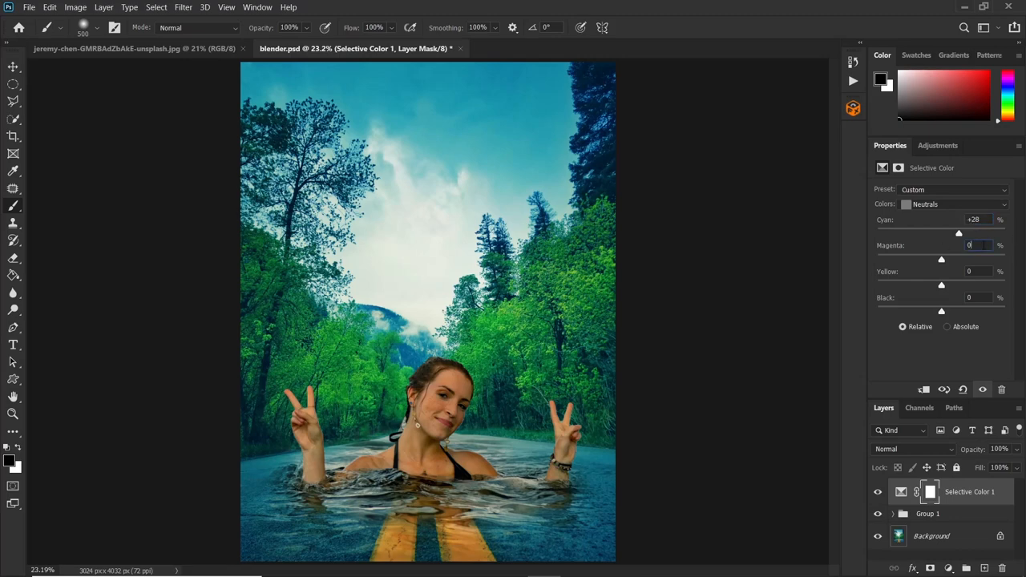
{"action": "left_click", "coordinate": [978, 245]}
{"action": "type", "text": "-3"}
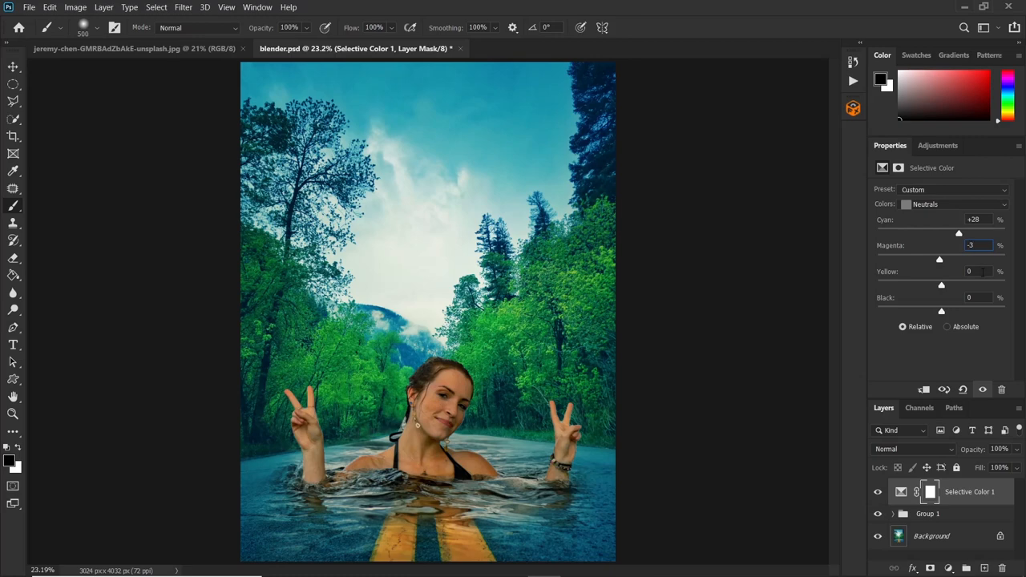
{"action": "left_click", "coordinate": [973, 271]}
{"action": "type", "text": "-14"}
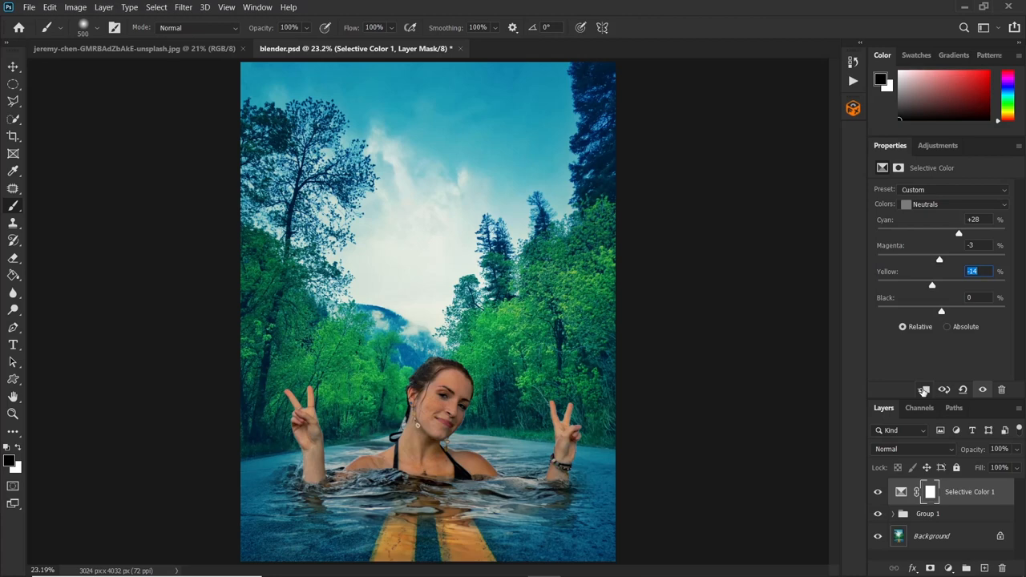
{"action": "mouse_move", "coordinate": [921, 389]}
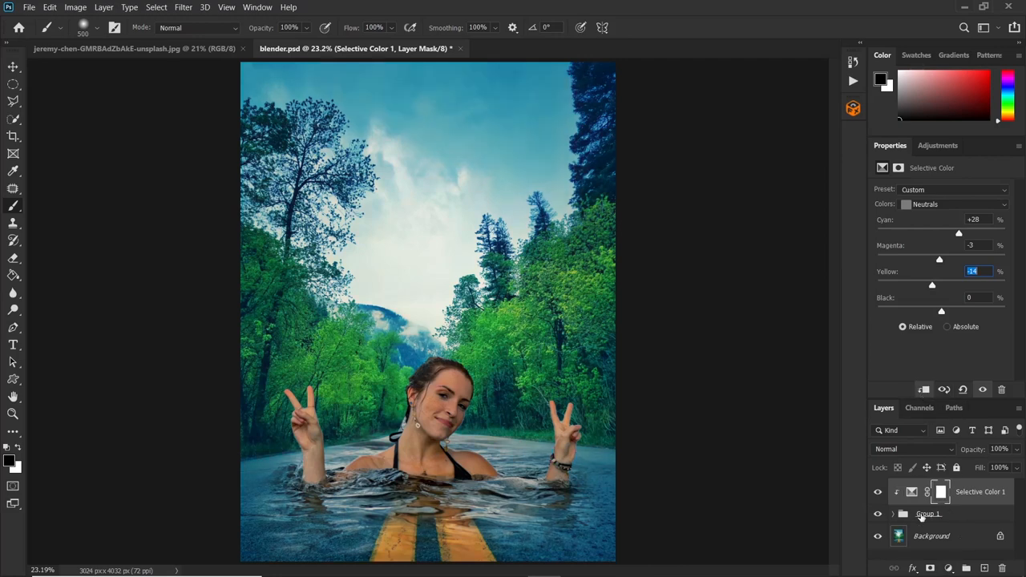
{"action": "mouse_move", "coordinate": [938, 516]}
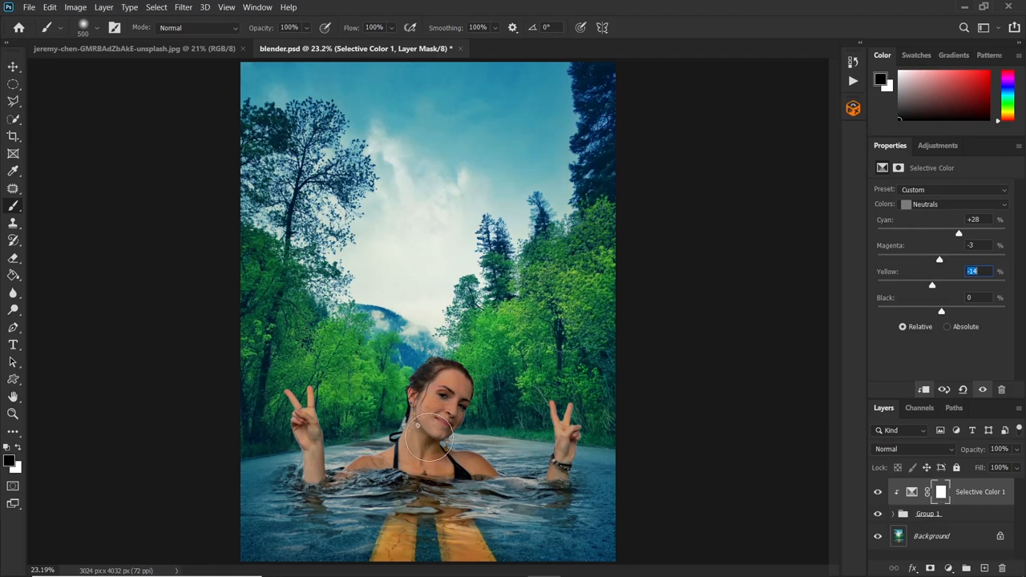
{"action": "mouse_move", "coordinate": [426, 437]}
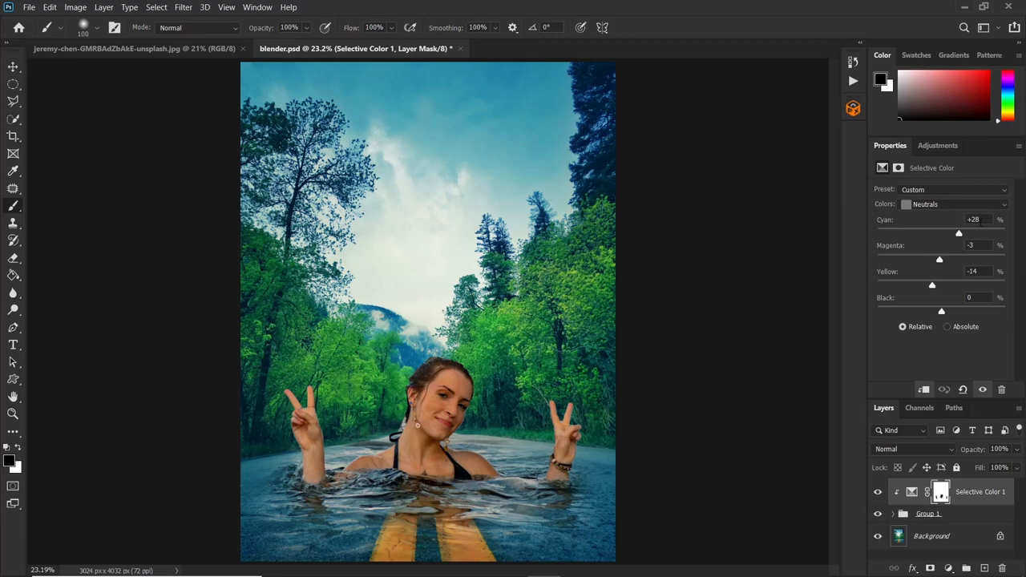
{"action": "mouse_move", "coordinate": [946, 226]}
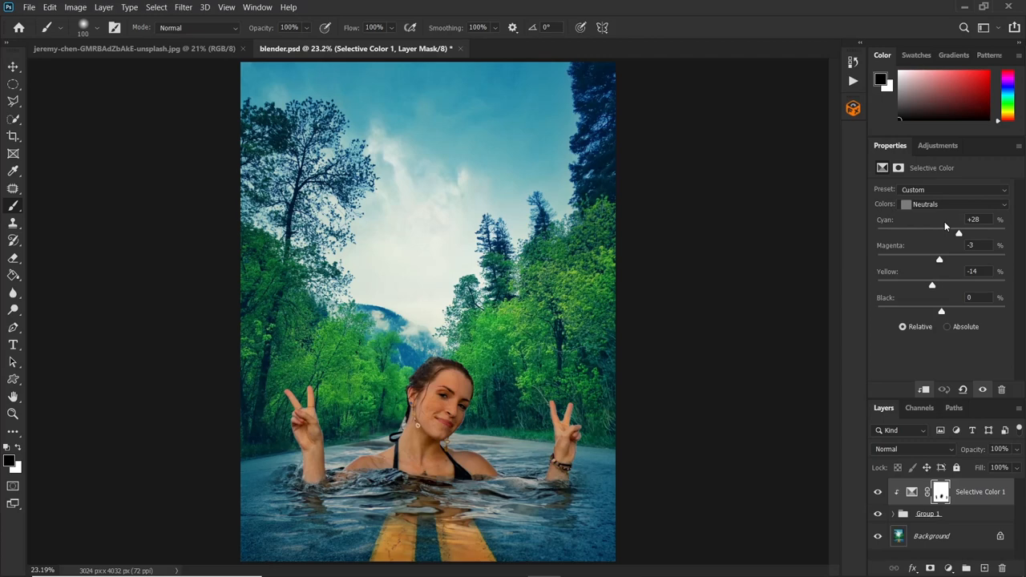
{"action": "mouse_move", "coordinate": [928, 222]}
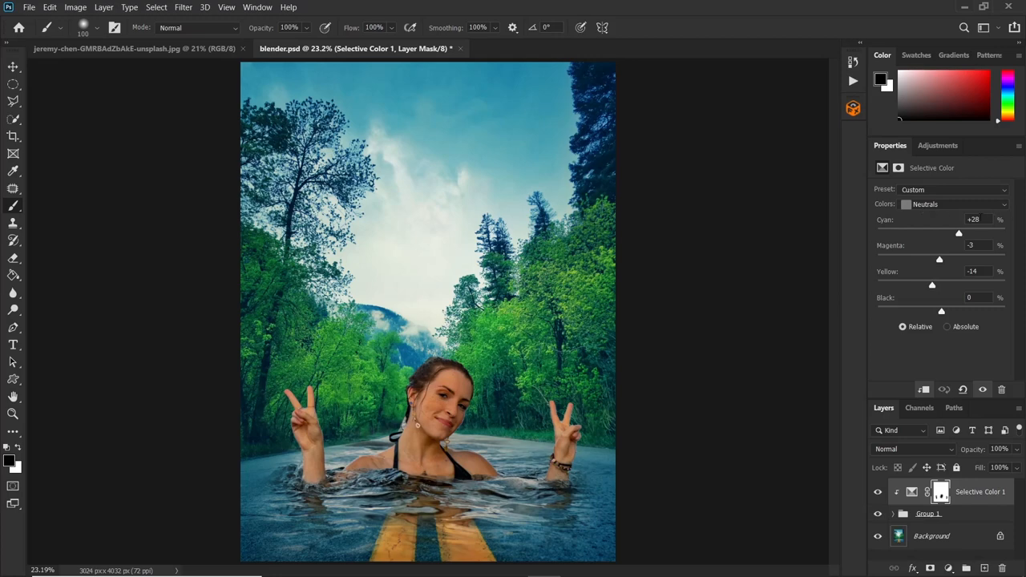
{"action": "mouse_move", "coordinate": [958, 300]}
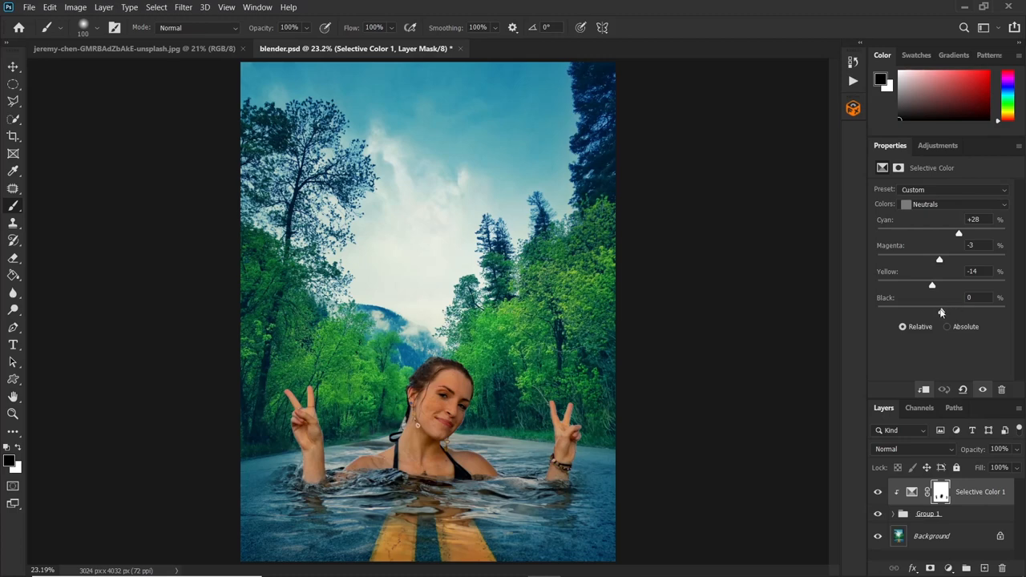
Scale Group 1 down to about 91% and commit the transform
{"action": "left_click", "coordinate": [919, 491]}
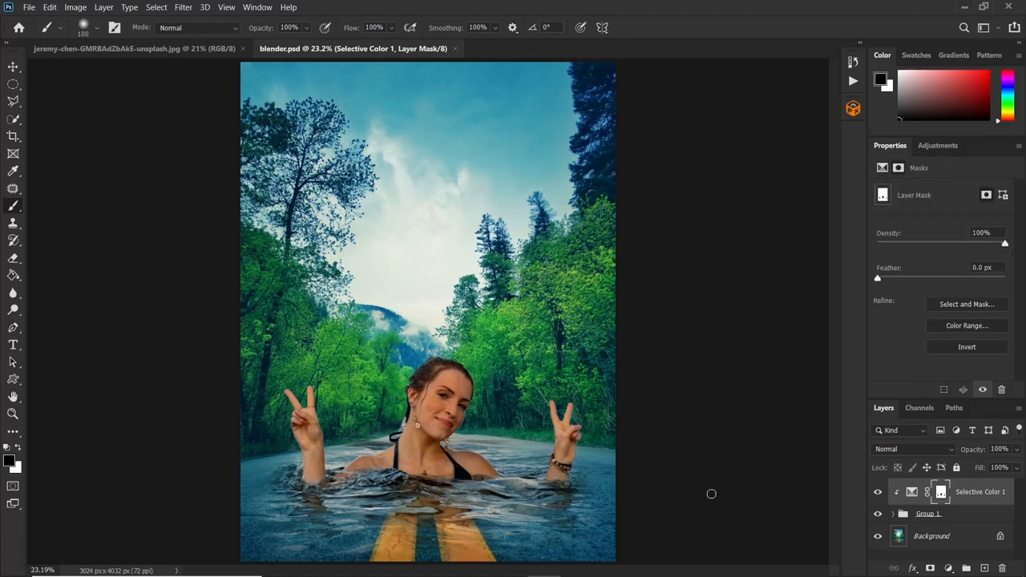
{"action": "mouse_move", "coordinate": [692, 491]}
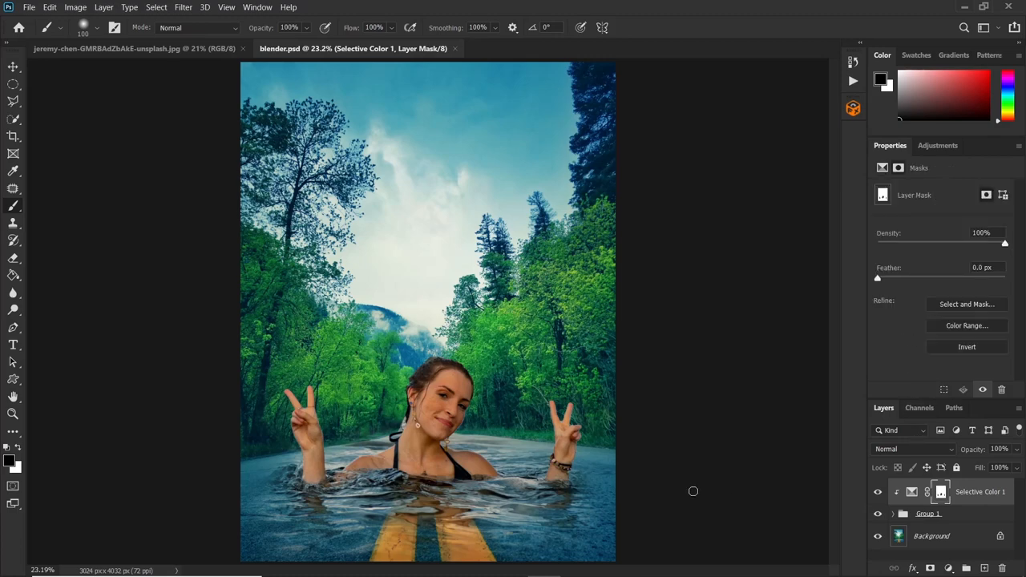
{"action": "mouse_move", "coordinate": [679, 494]}
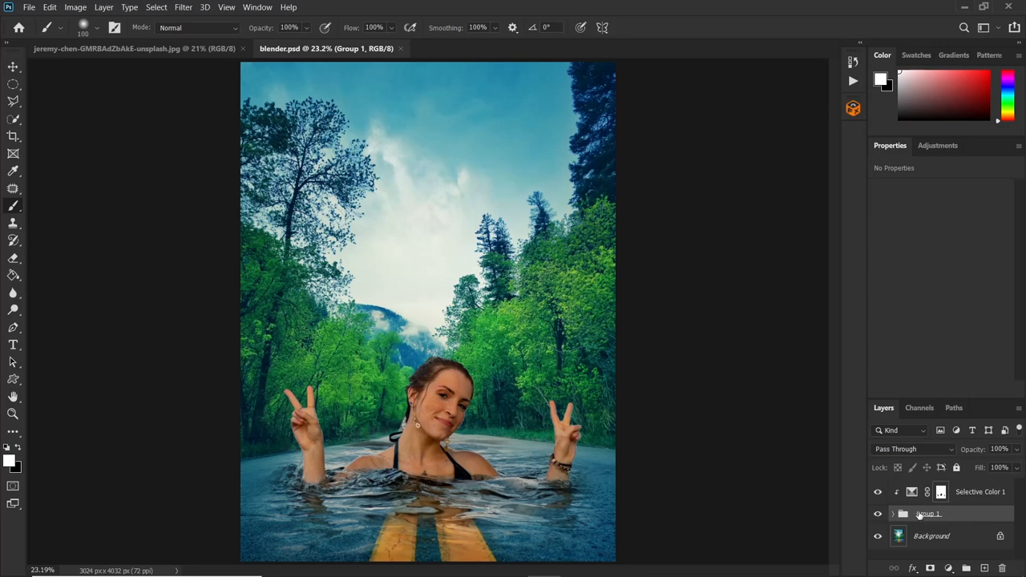
{"action": "key", "text": "Ctrl+T"}
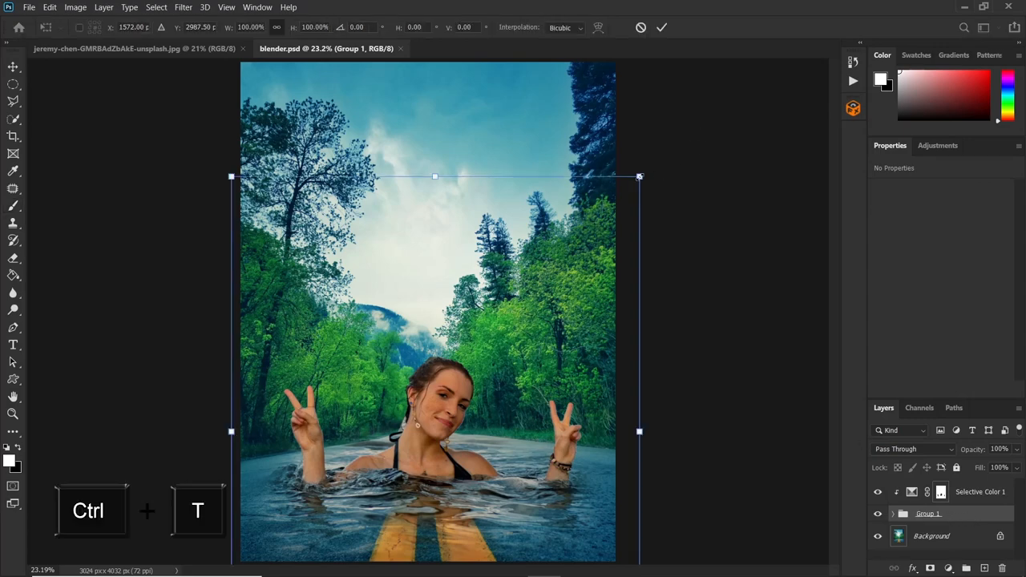
{"action": "left_click_drag", "start_coordinate": [639, 177], "coordinate": [603, 220]}
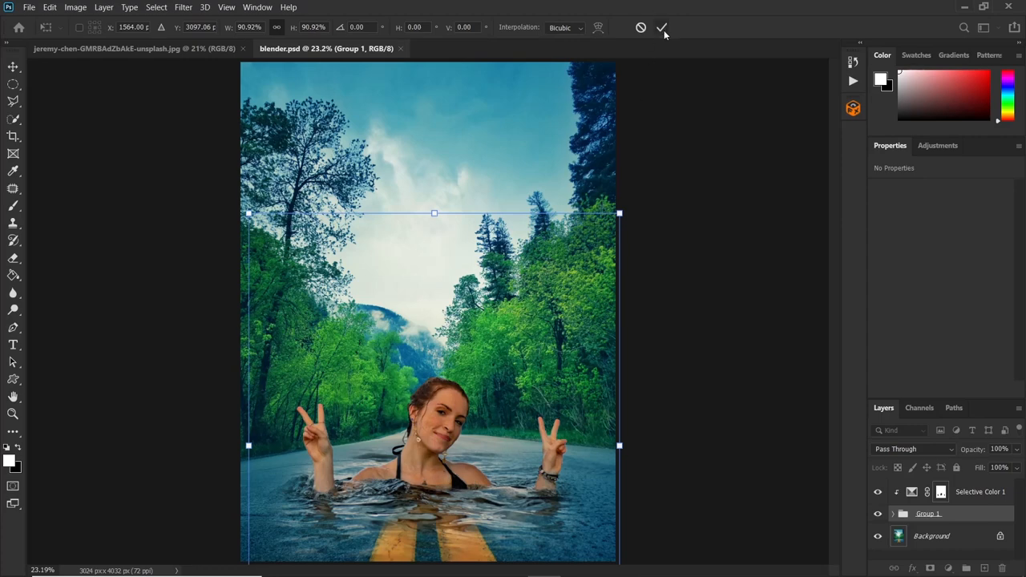
{"action": "left_click", "coordinate": [662, 27]}
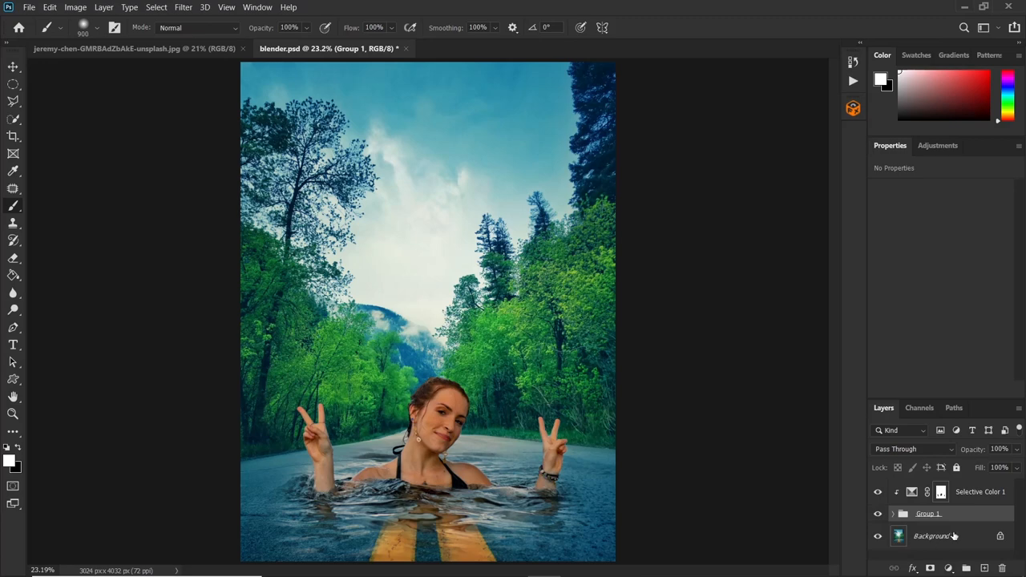
Convert the Background layer to a smart object and apply a 5-pixel Gaussian Blur
{"action": "right_click", "coordinate": [931, 537]}
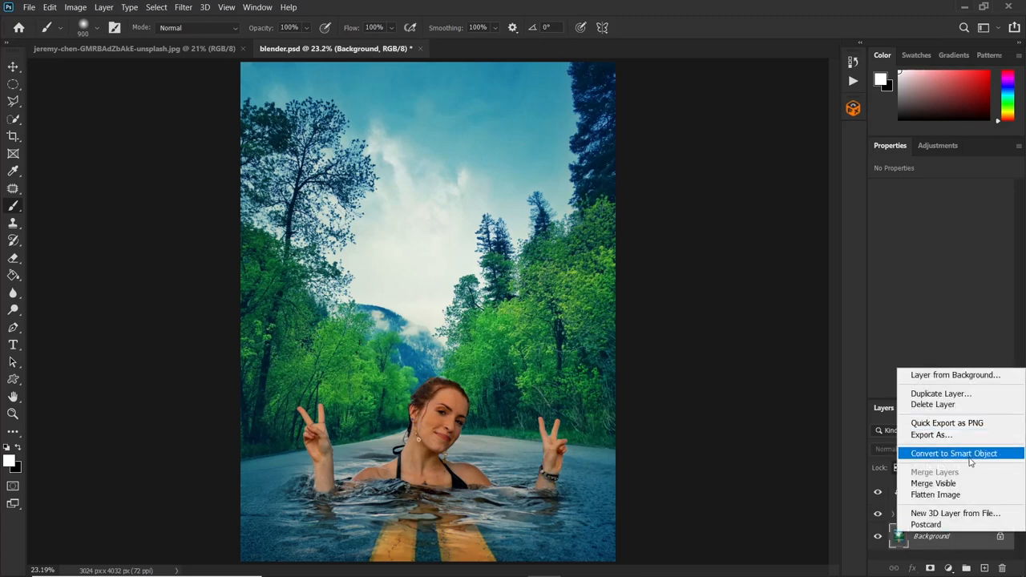
{"action": "left_click", "coordinate": [954, 453]}
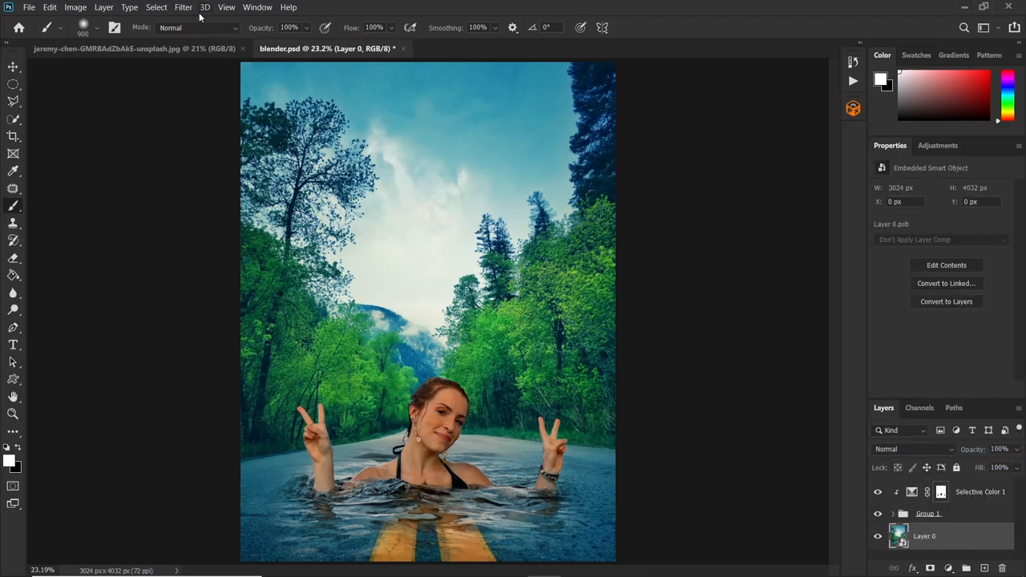
{"action": "left_click", "coordinate": [183, 8]}
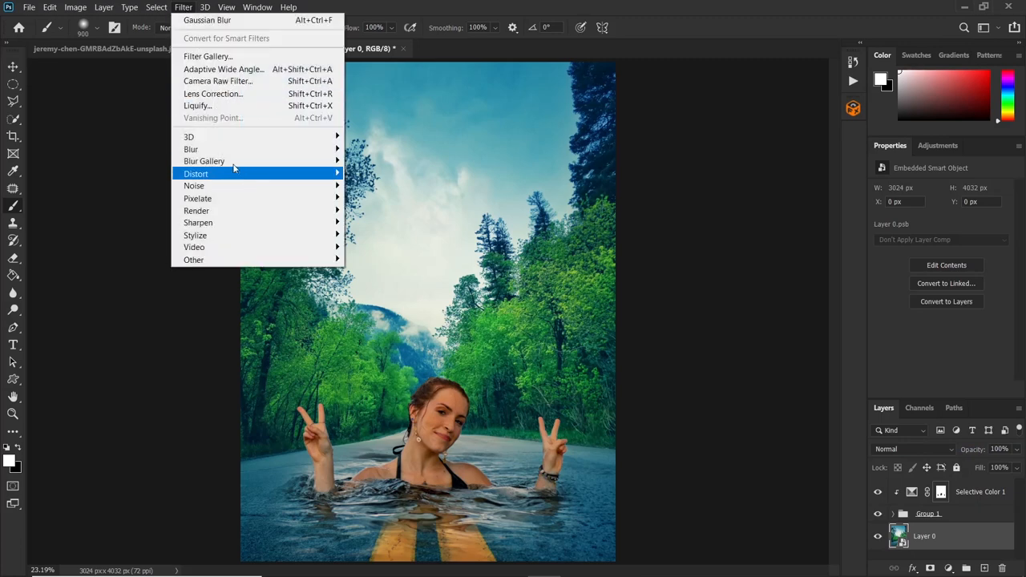
{"action": "mouse_move", "coordinate": [191, 149]}
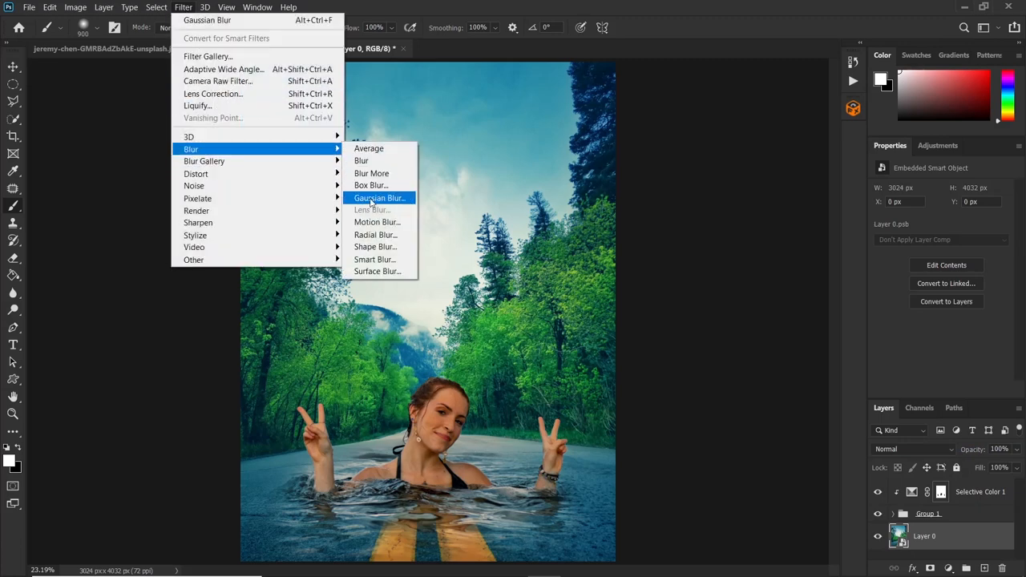
{"action": "left_click", "coordinate": [378, 198]}
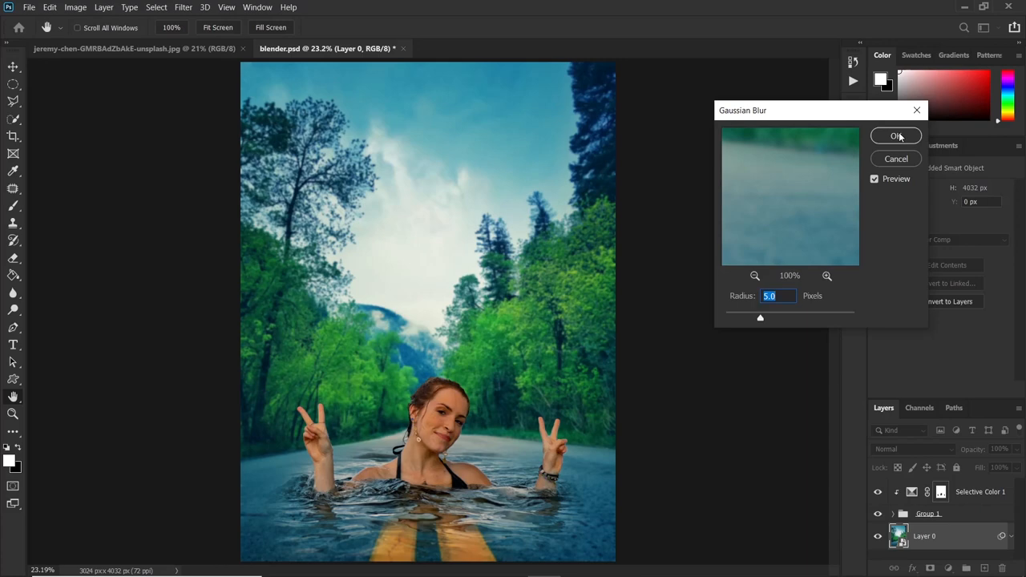
{"action": "left_click", "coordinate": [895, 136]}
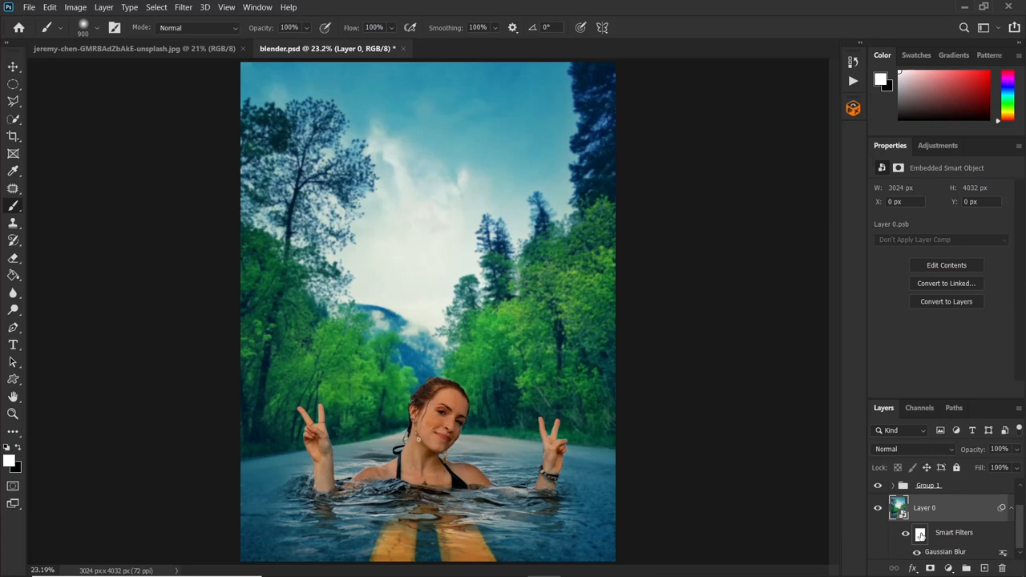
Select the Smart Filters mask on the blurred background layer
{"action": "left_click", "coordinate": [918, 532]}
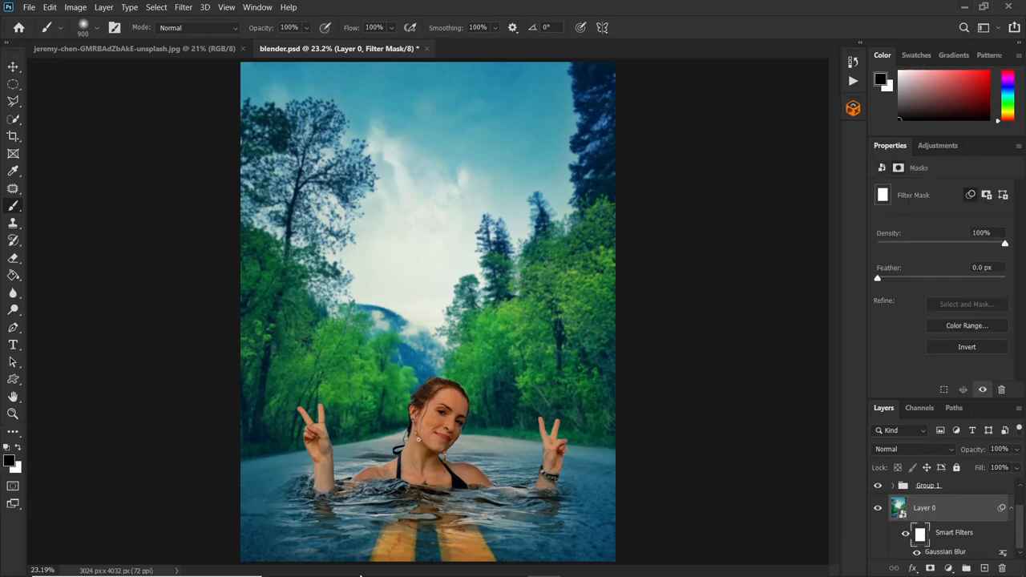
{"action": "mouse_move", "coordinate": [380, 525]}
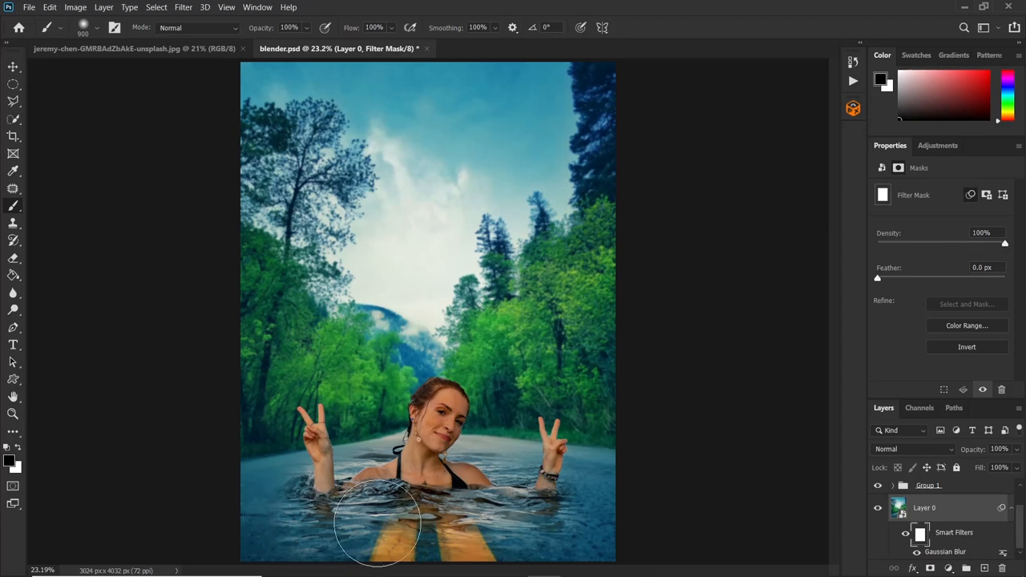
{"action": "mouse_move", "coordinate": [600, 525]}
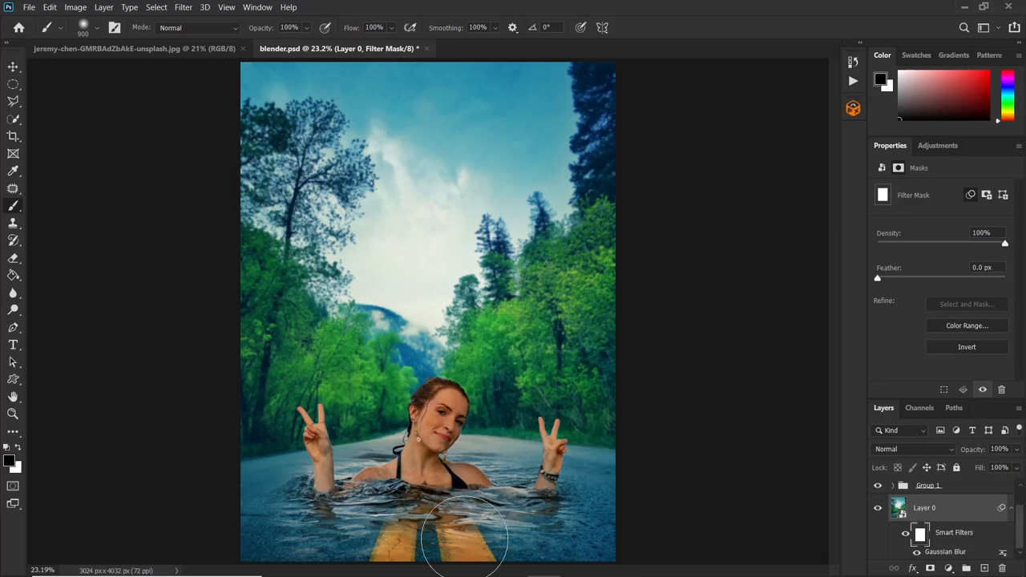
{"action": "mouse_move", "coordinate": [436, 313]}
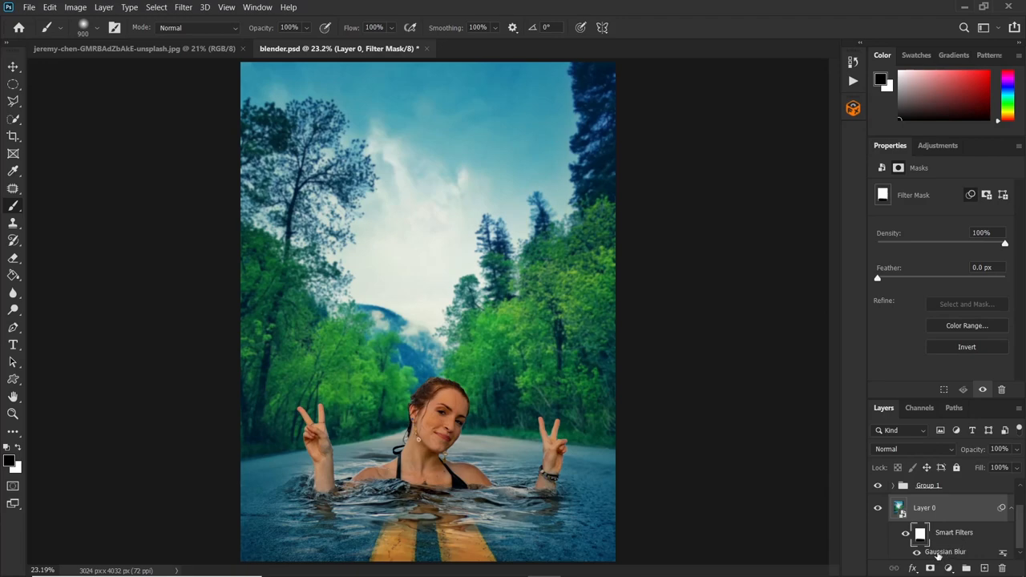
Raise the Gaussian Blur radius to 7 pixels, then select the background layer
{"action": "double_click", "coordinate": [939, 549]}
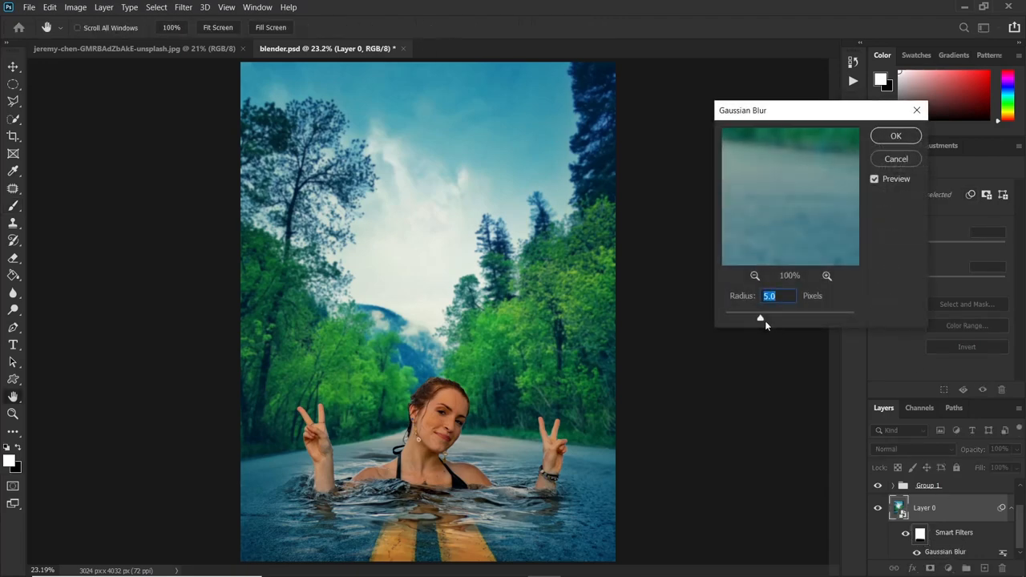
{"action": "left_click_drag", "start_coordinate": [760, 318], "coordinate": [769, 318]}
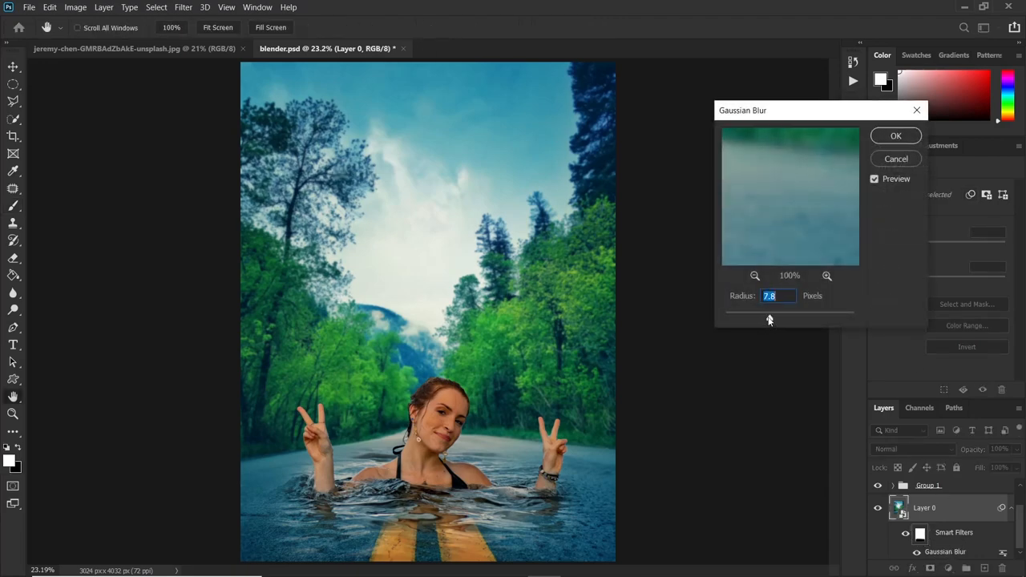
{"action": "left_click_drag", "start_coordinate": [769, 319], "coordinate": [768, 319]}
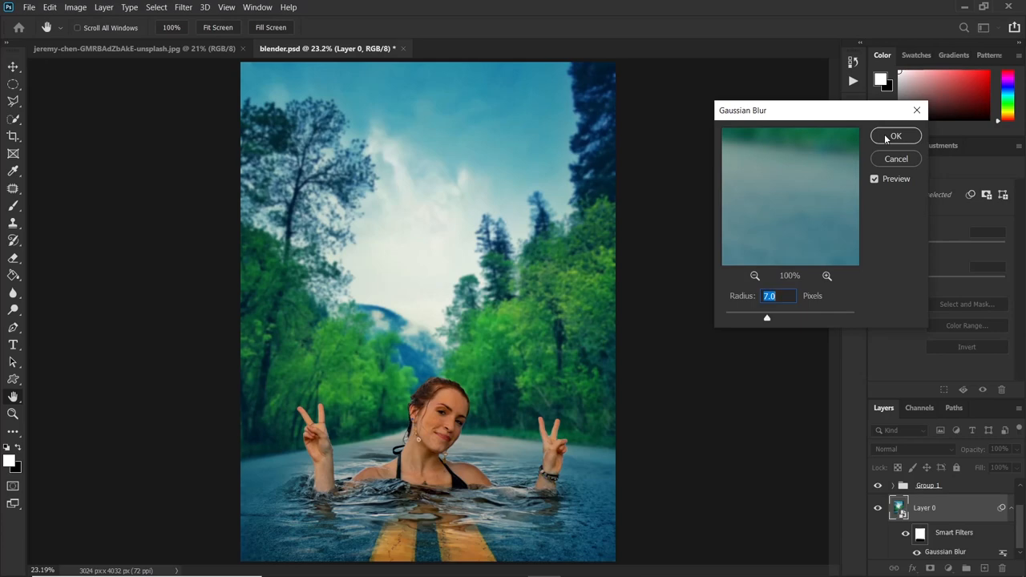
{"action": "left_click", "coordinate": [895, 135]}
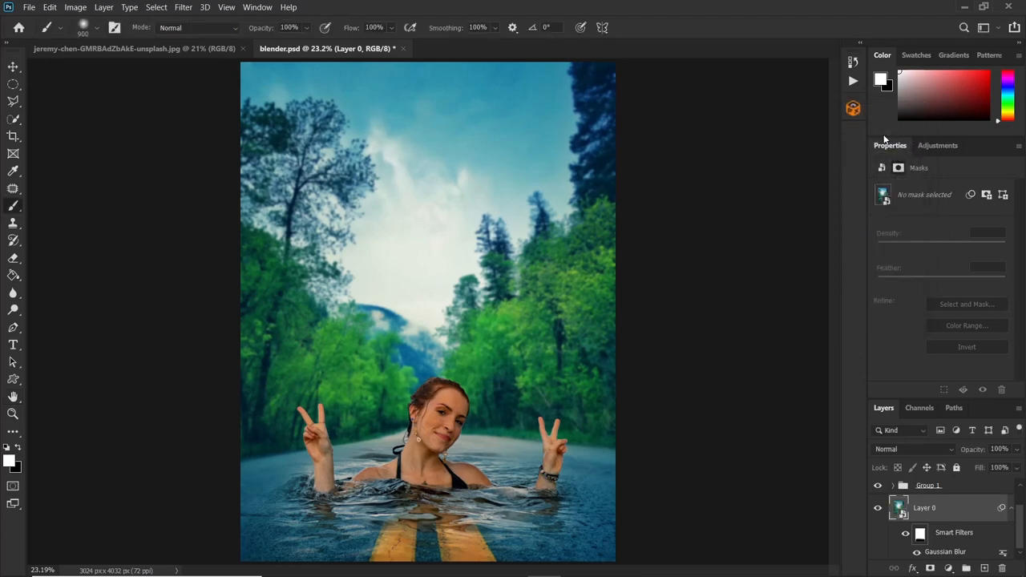
{"action": "left_click", "coordinate": [898, 509]}
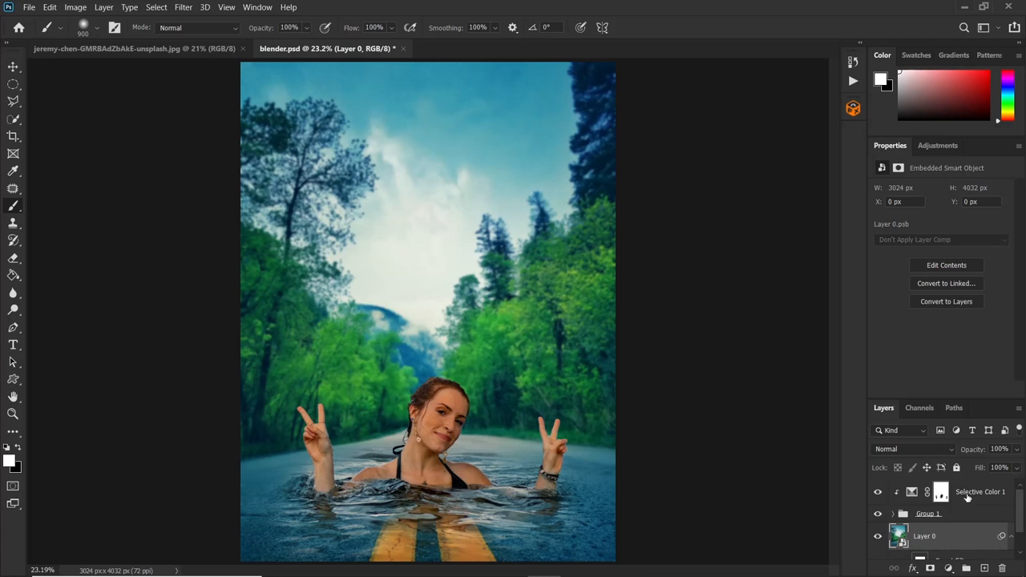
Select Selective Color 1 and stamp all visible layers into a new Layer 2
{"action": "left_click", "coordinate": [977, 492]}
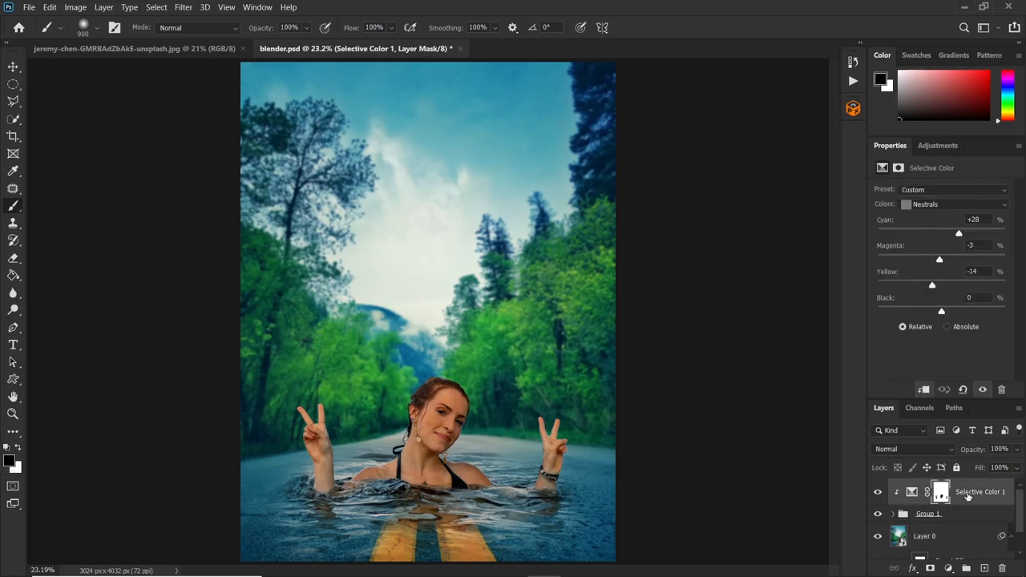
{"action": "key", "text": "Ctrl+Shift+Alt+E"}
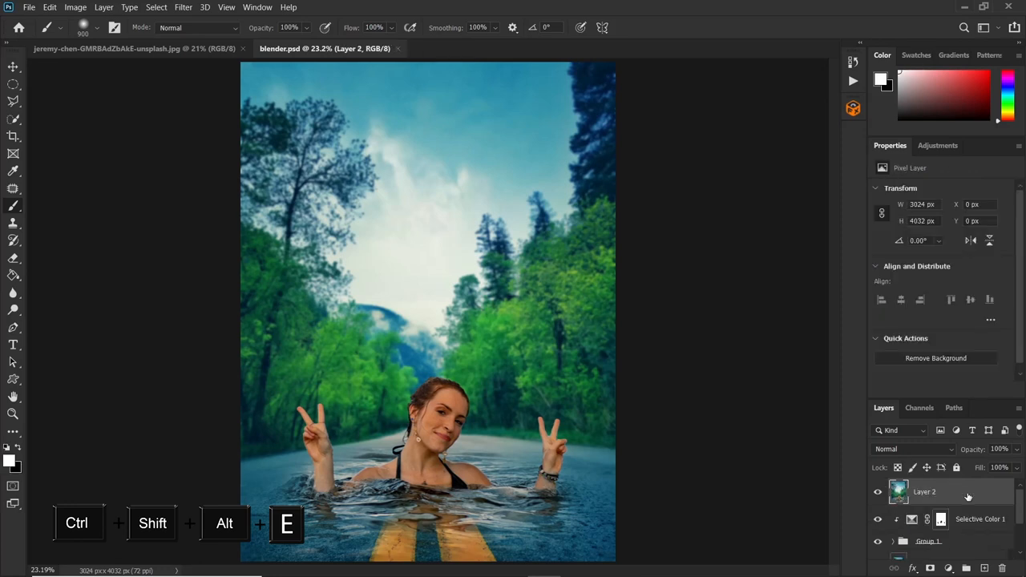
{"action": "mouse_move", "coordinate": [979, 509]}
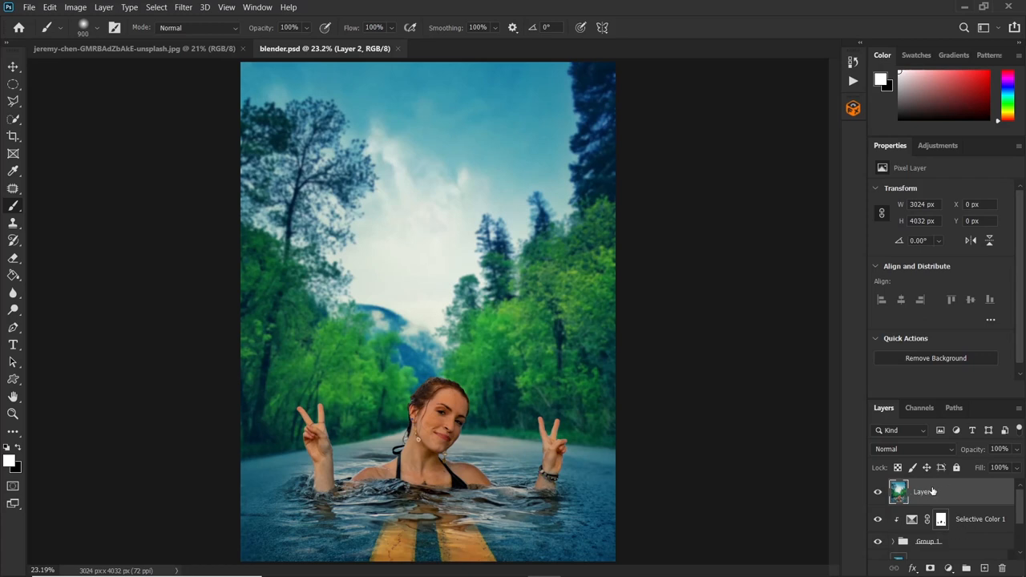
{"action": "mouse_move", "coordinate": [933, 491]}
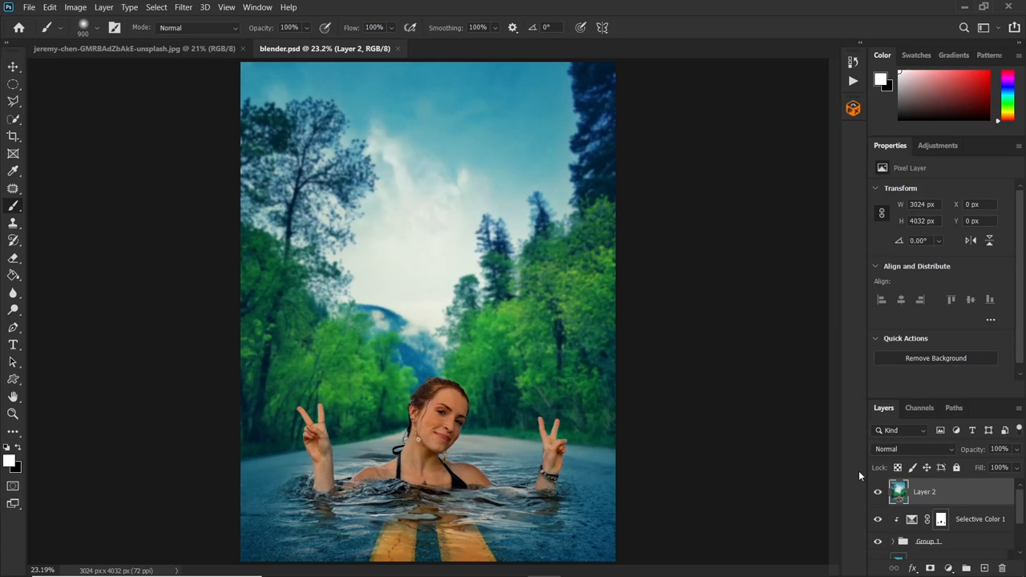
{"action": "mouse_move", "coordinate": [927, 484]}
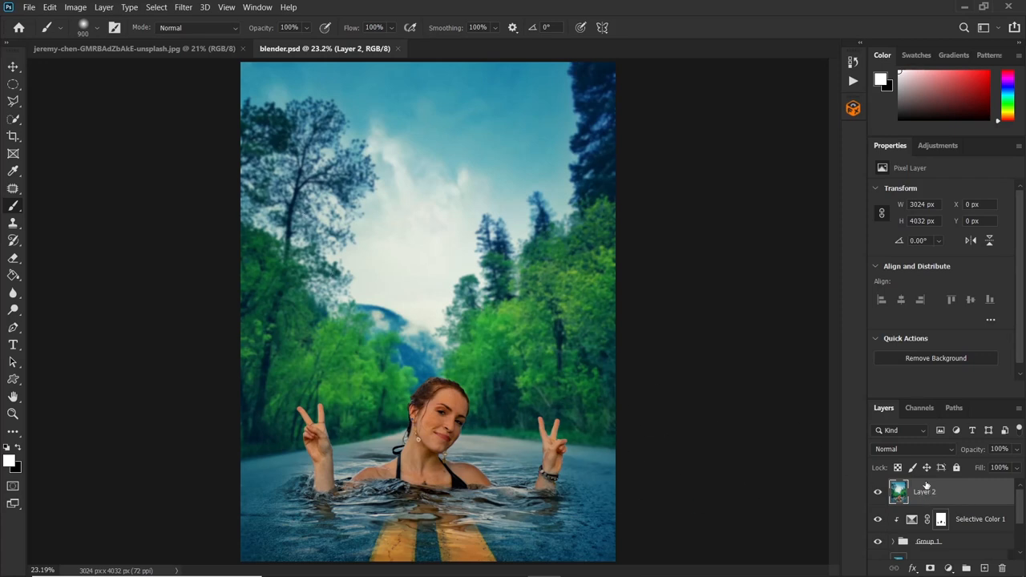
{"action": "mouse_move", "coordinate": [952, 503]}
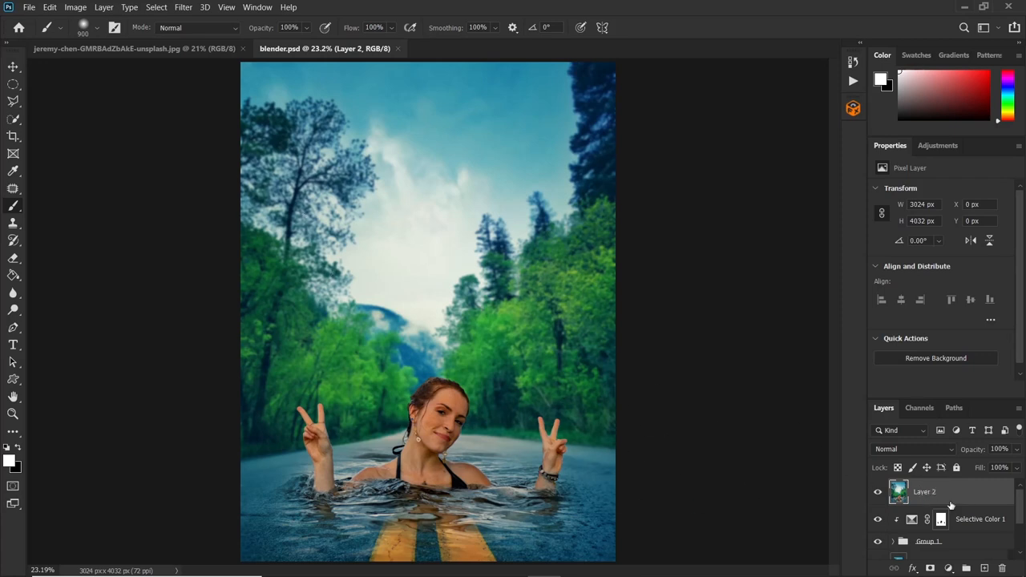
{"action": "left_click", "coordinate": [76, 9]}
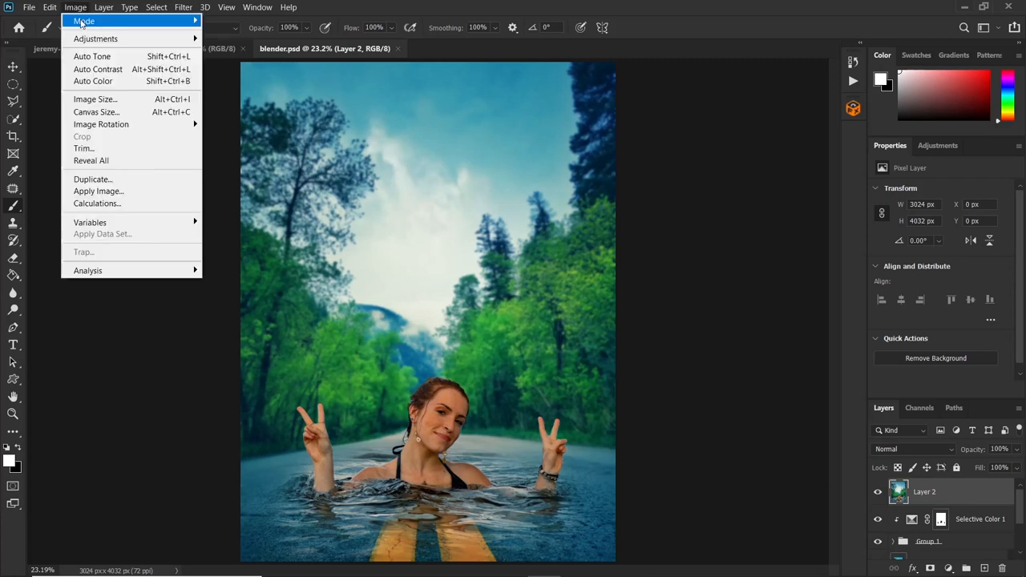
{"action": "mouse_move", "coordinate": [100, 61]}
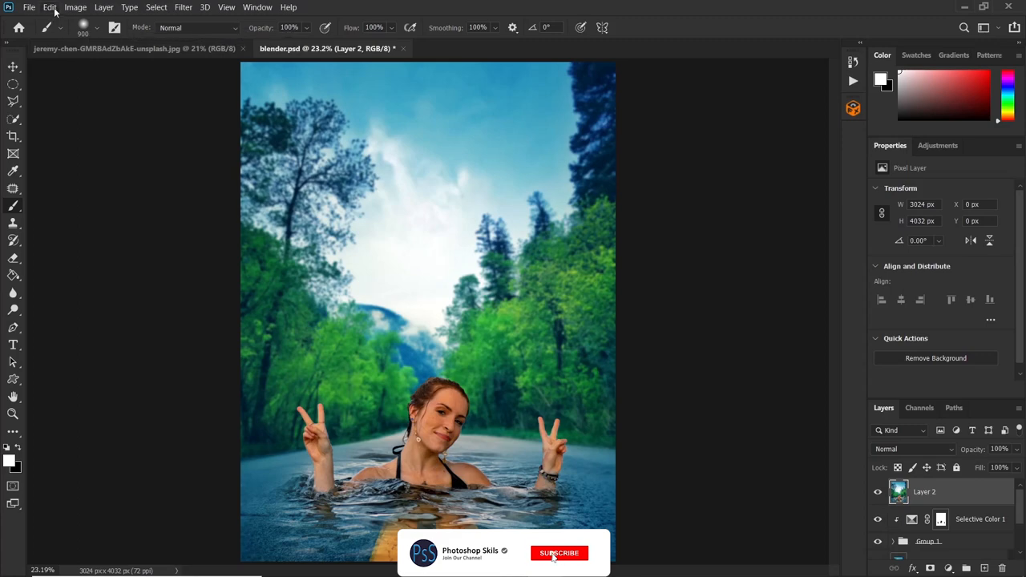
Apply Auto Tone from the Image menu to the merged Layer 2 composite
{"action": "left_click", "coordinate": [559, 553]}
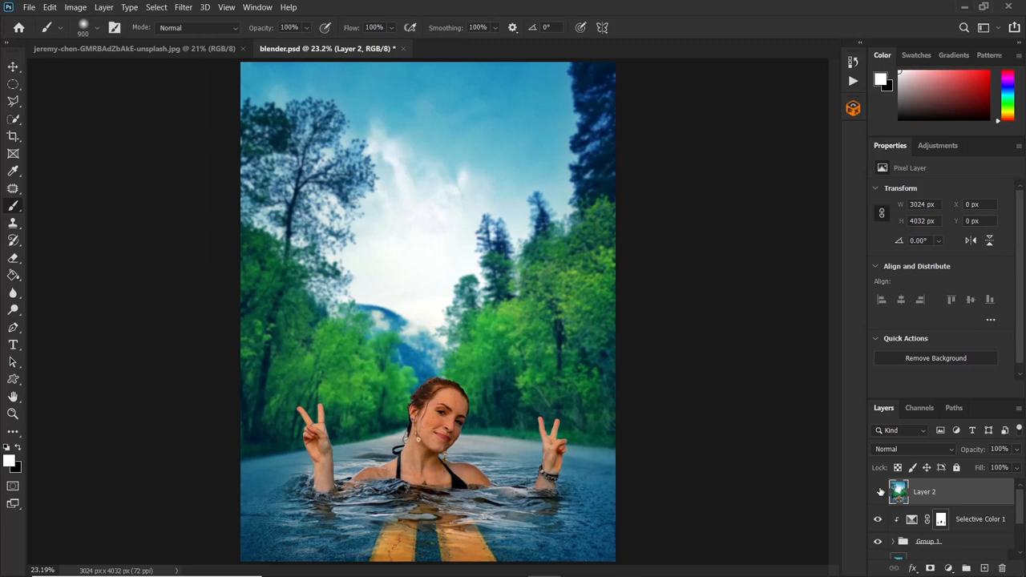
{"action": "mouse_move", "coordinate": [895, 491]}
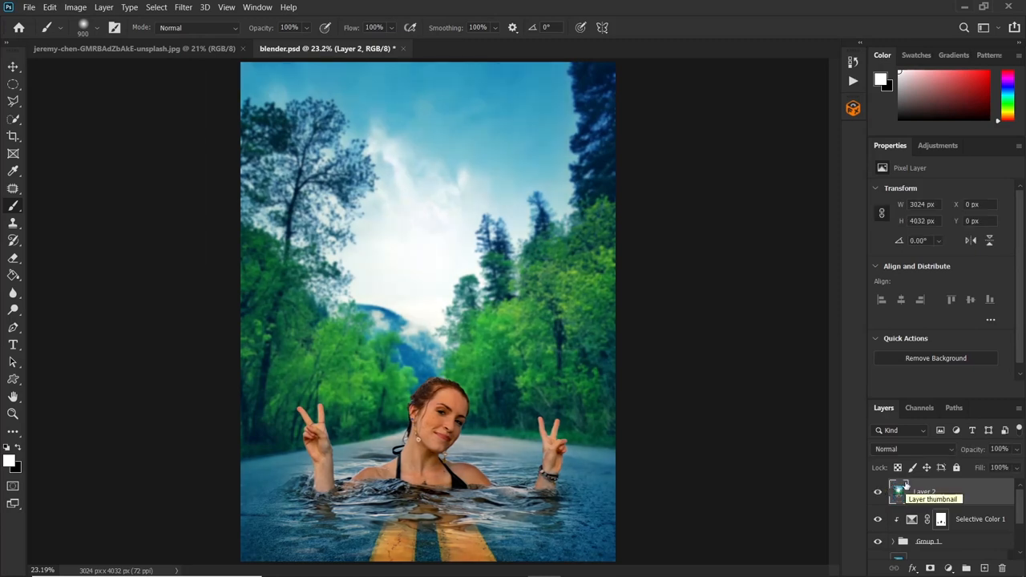